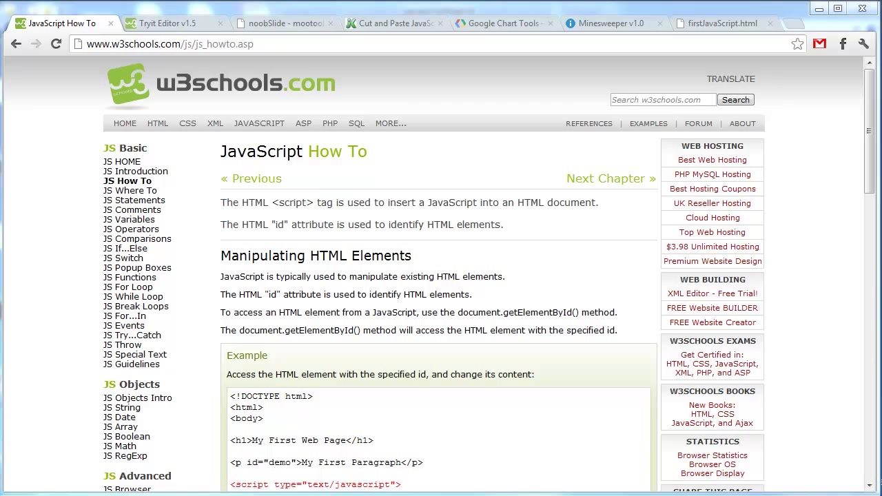
{"action": "mouse_move", "coordinate": [357, 227]}
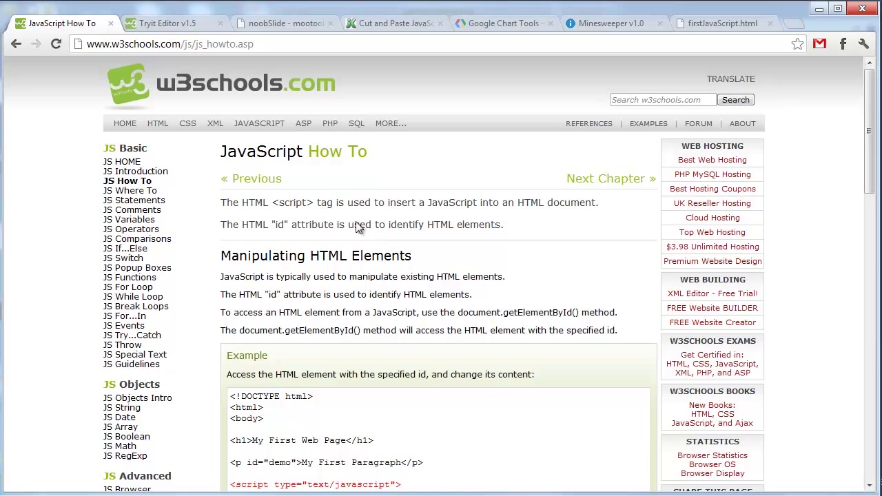
{"action": "mouse_move", "coordinate": [405, 189]}
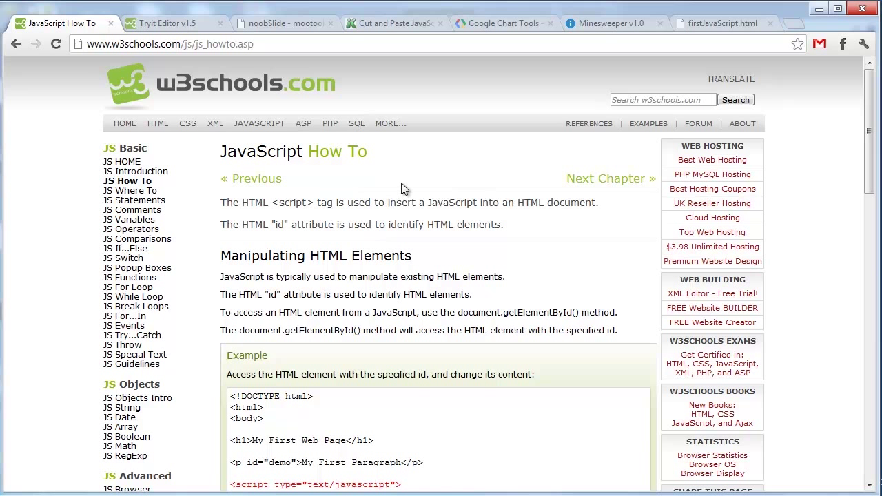
{"action": "mouse_move", "coordinate": [442, 185]}
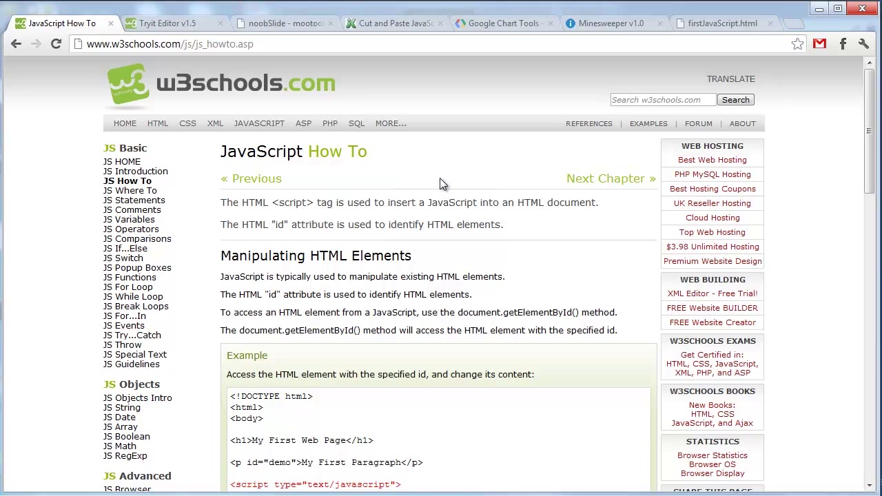
{"action": "mouse_move", "coordinate": [454, 187]}
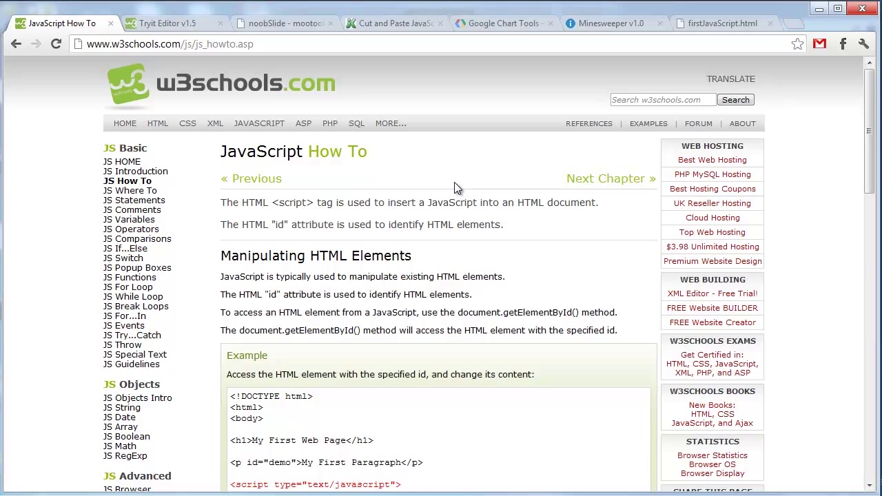
Scroll the W3Schools JavaScript How To page down to its example code box
{"action": "scroll", "scroll_direction": "down", "scroll_amount": 3}
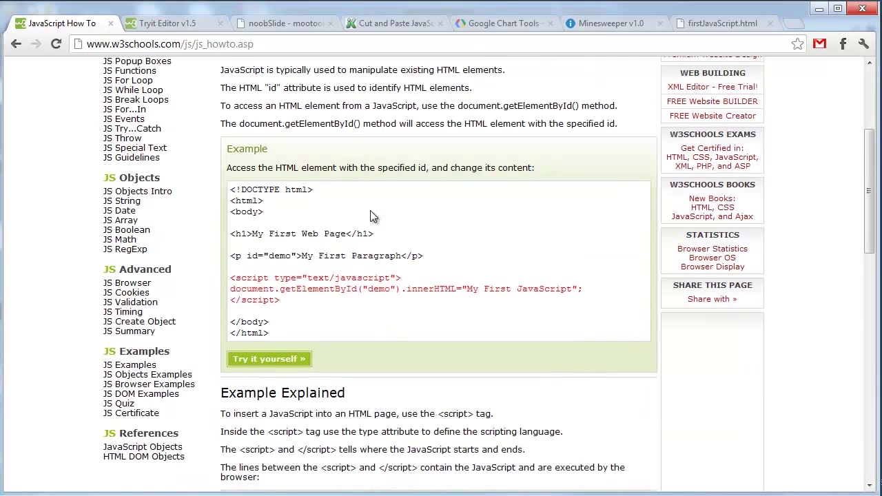
{"action": "mouse_move", "coordinate": [402, 287]}
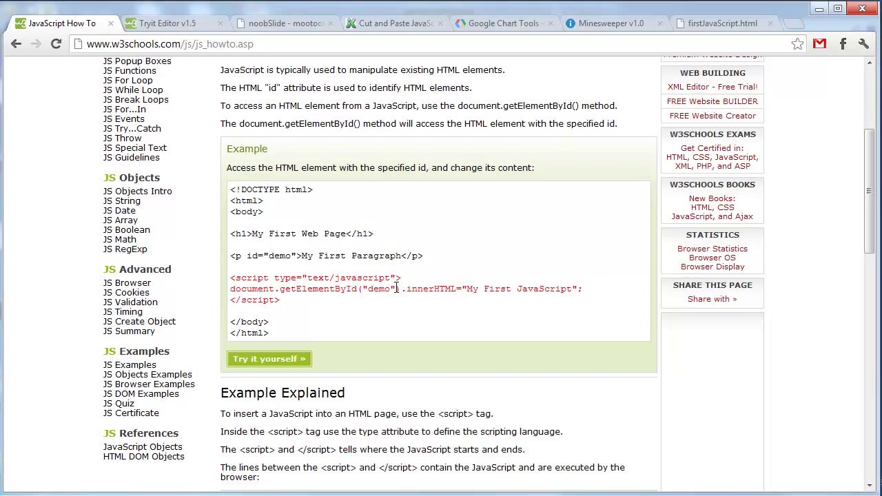
{"action": "mouse_move", "coordinate": [422, 385]}
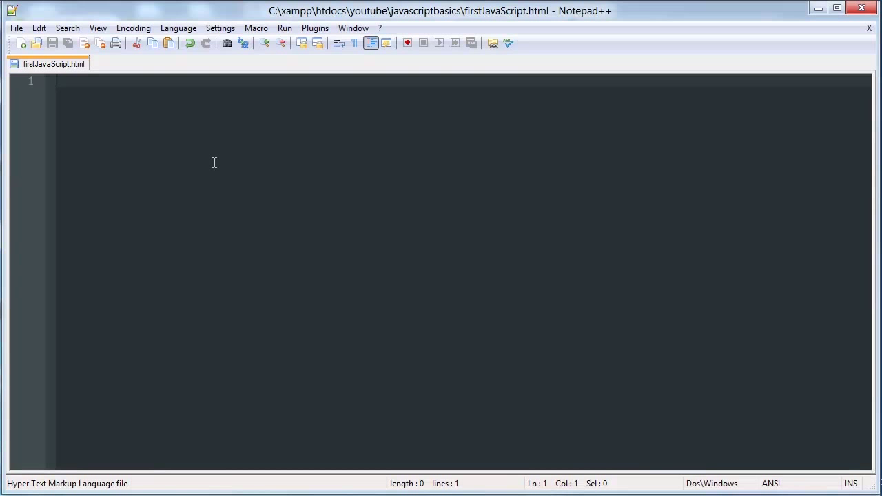
Write the html, head and body tags and a <!DOCTYPE html> declaration in firstJavaScript.html
{"action": "type", "text": "<html>"}
{"action": "type", "text": "</html"}
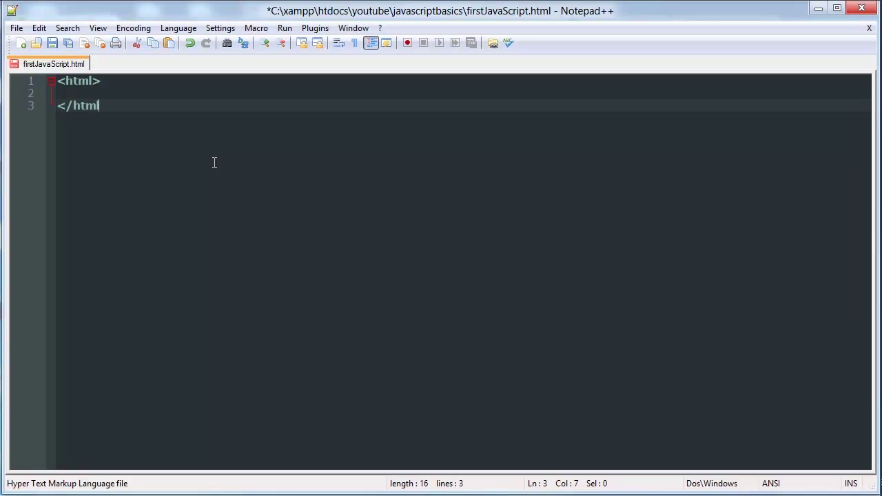
{"action": "type", "text": "<head"}
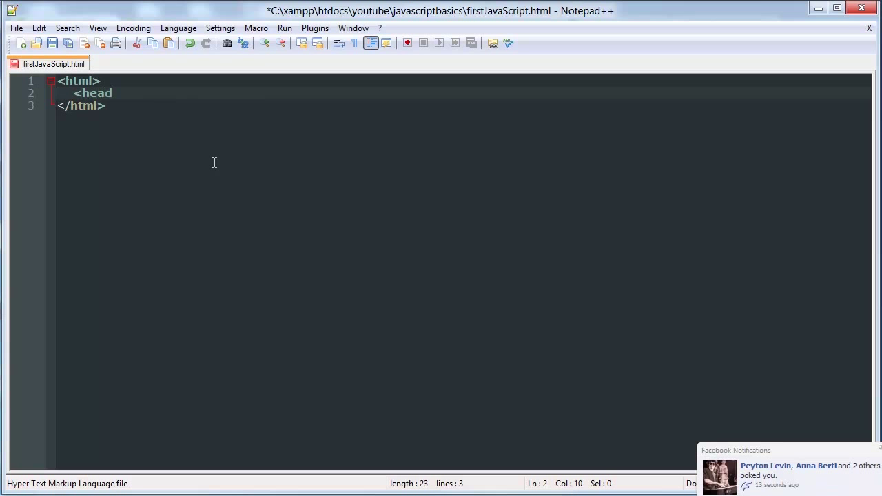
{"action": "type", "text": ">"}
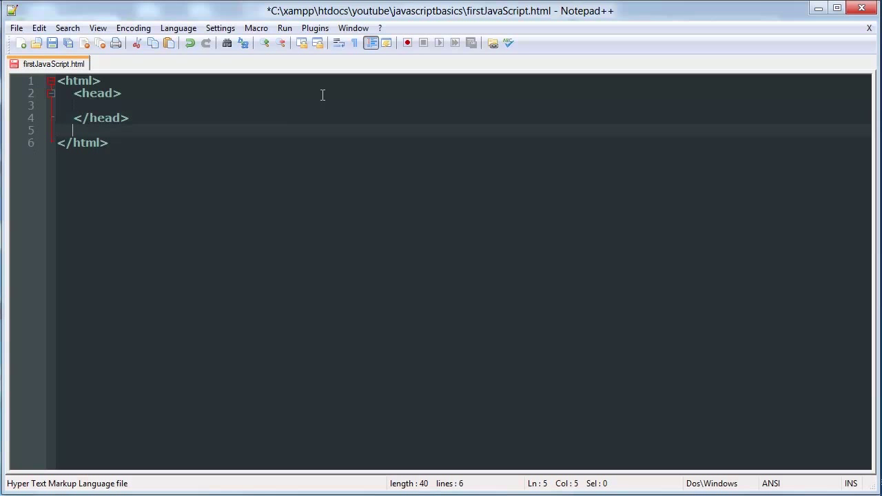
{"action": "type", "text": "<body>"}
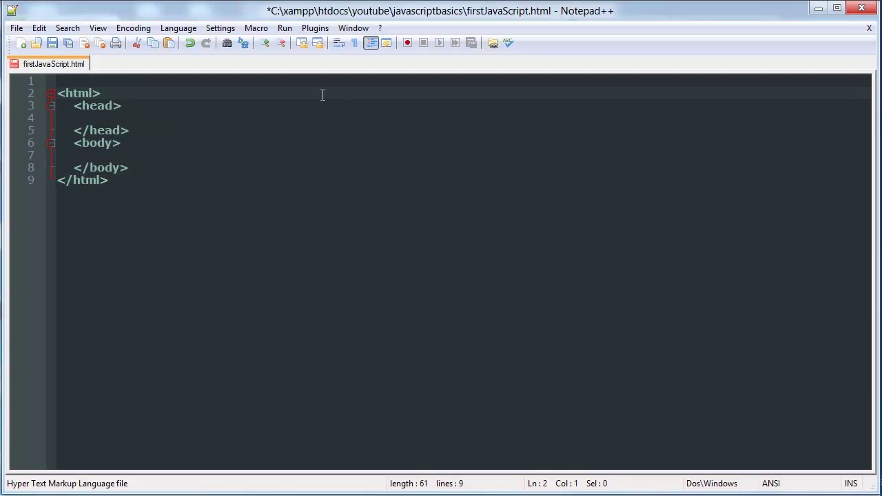
{"action": "type", "text": "<!DO"}
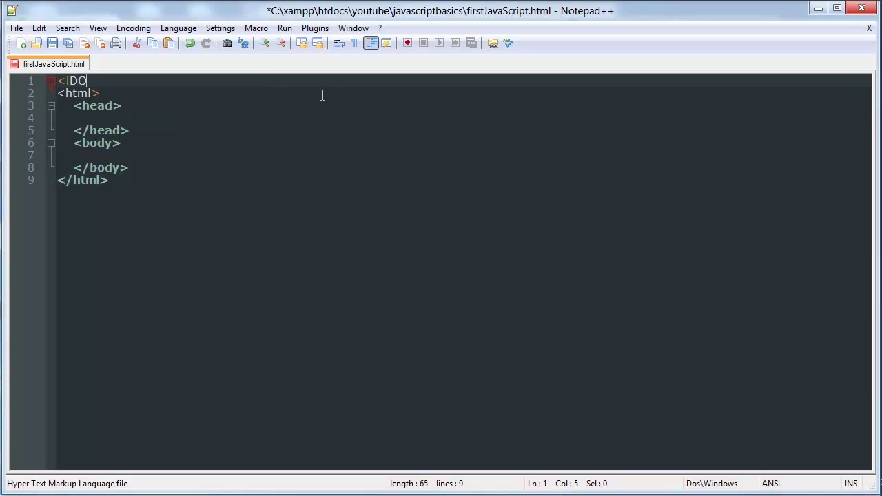
{"action": "type", "text": "CTYPE html>"}
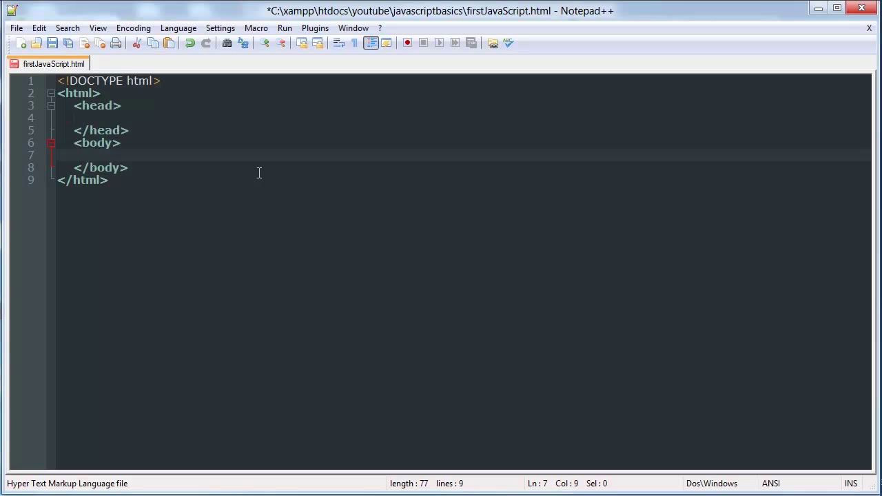
{"action": "mouse_move", "coordinate": [306, 176]}
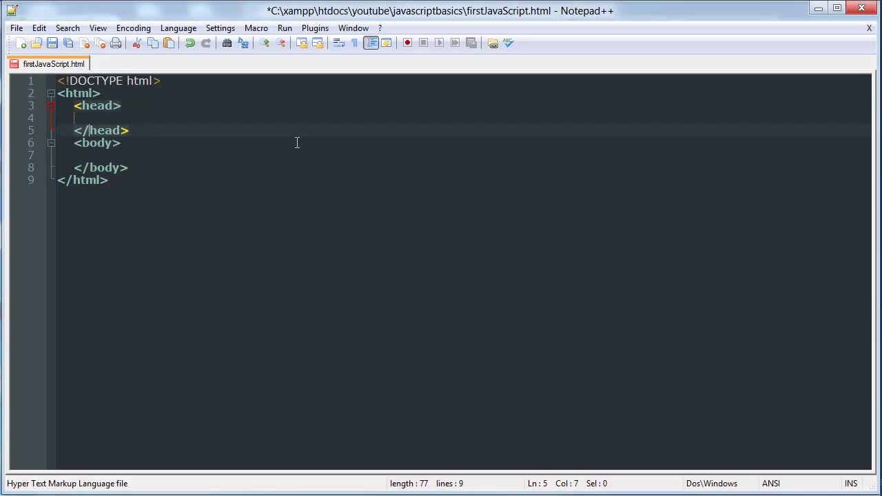
Add <title>My first JavaScript Page!</title> inside the head
{"action": "type", "text": "<title>"}
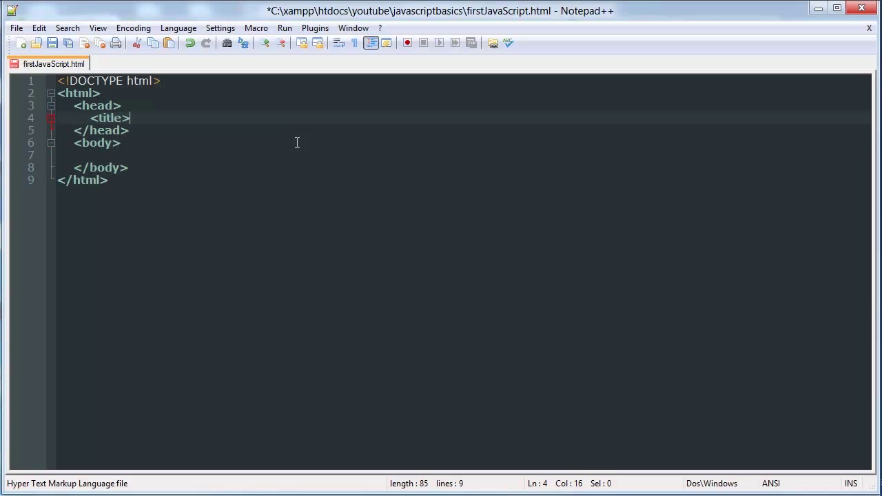
{"action": "type", "text": "My first"}
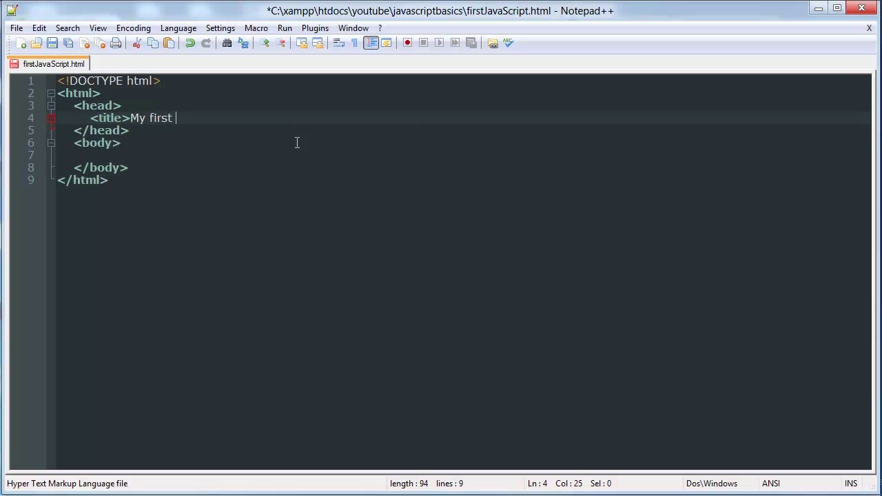
{"action": "type", "text": "JavaScript"}
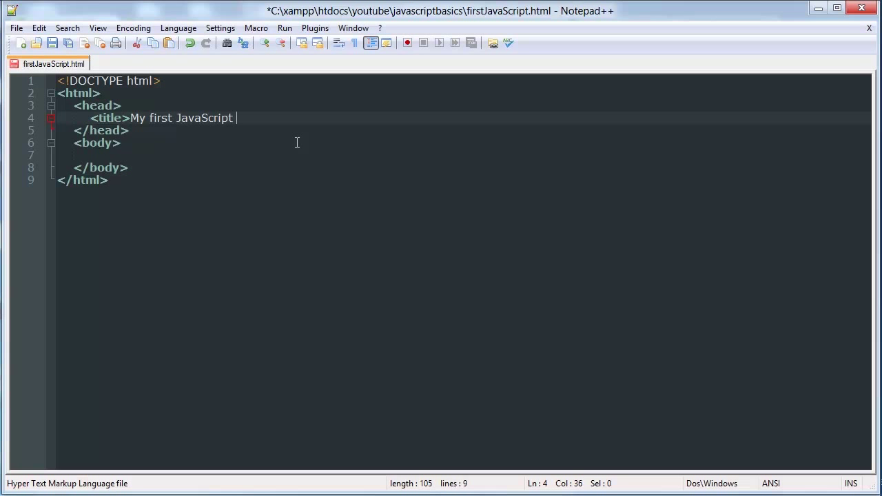
{"action": "type", "text": "Page!"}
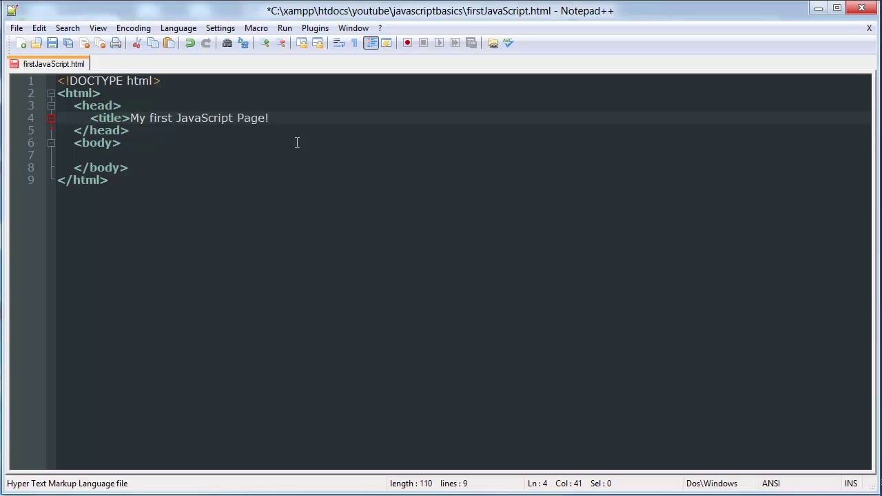
{"action": "type", "text": "</title>"}
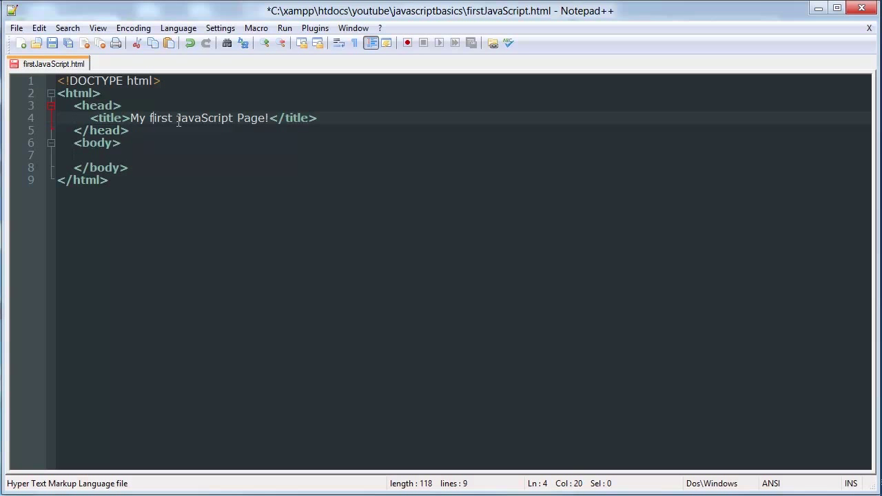
{"action": "mouse_move", "coordinate": [290, 112]}
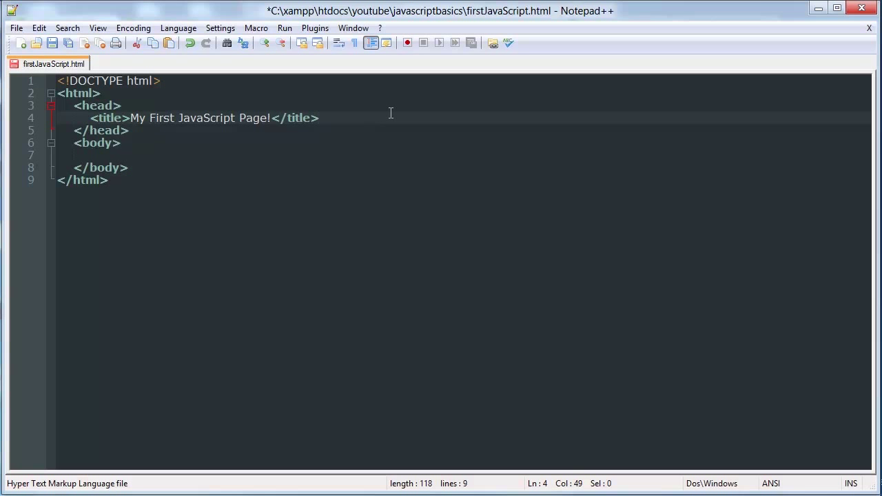
Add a script element below the title, try then drop a type="text/javascript" attribute, leaving placeholder text inside
{"action": "type", "text": "<script"}
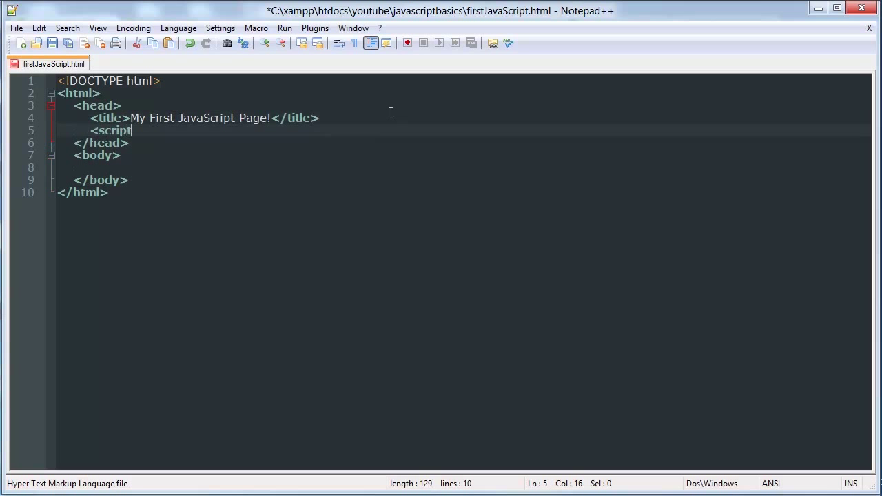
{"action": "type", "text": ">"}
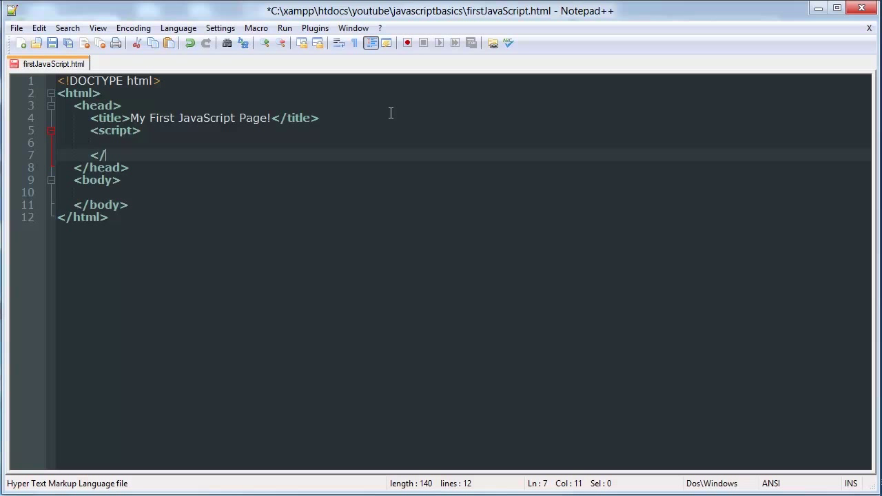
{"action": "key", "text": "Backspace"}
{"action": "type", "text": " ty"}
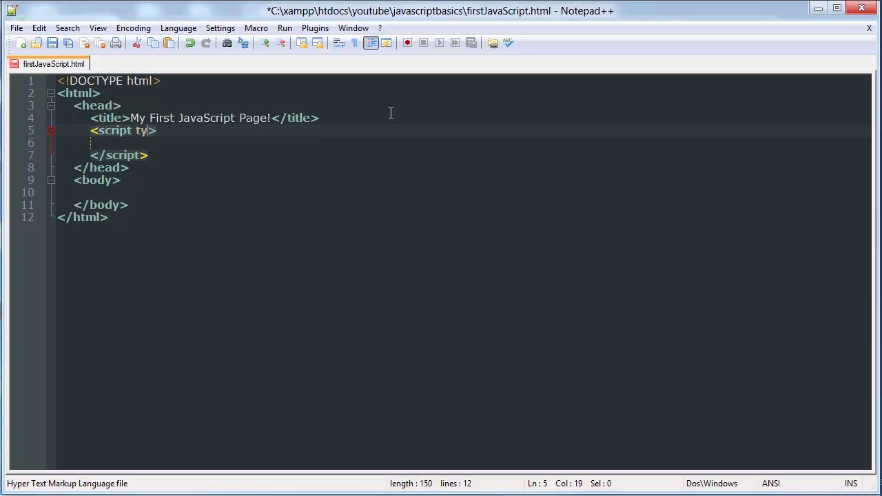
{"action": "type", "text": "pe=\"te"}
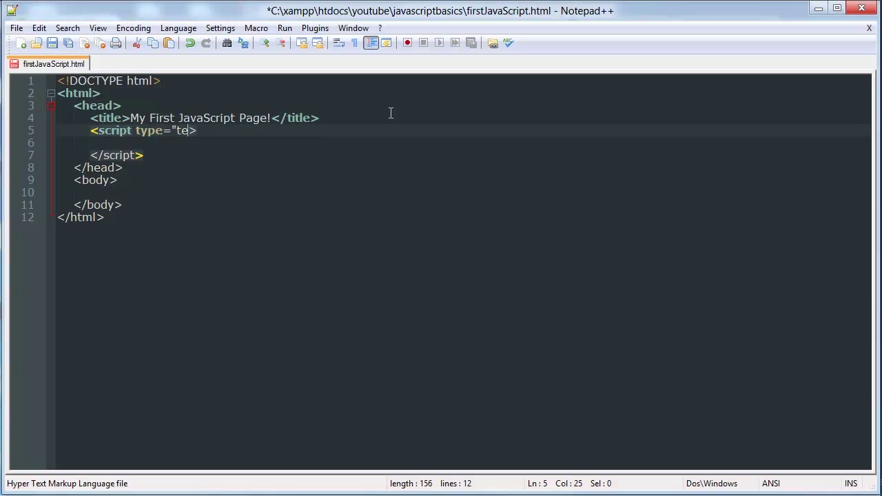
{"action": "type", "text": "xt/javascript"}
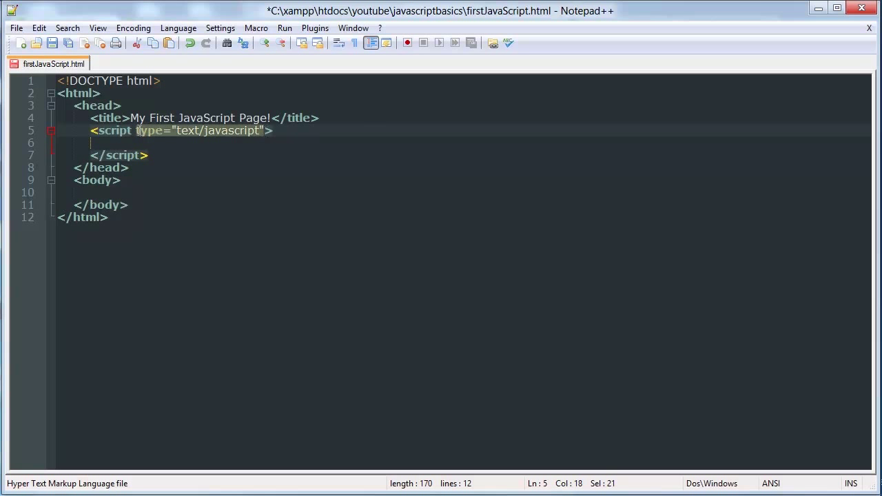
{"action": "key", "text": "Delete"}
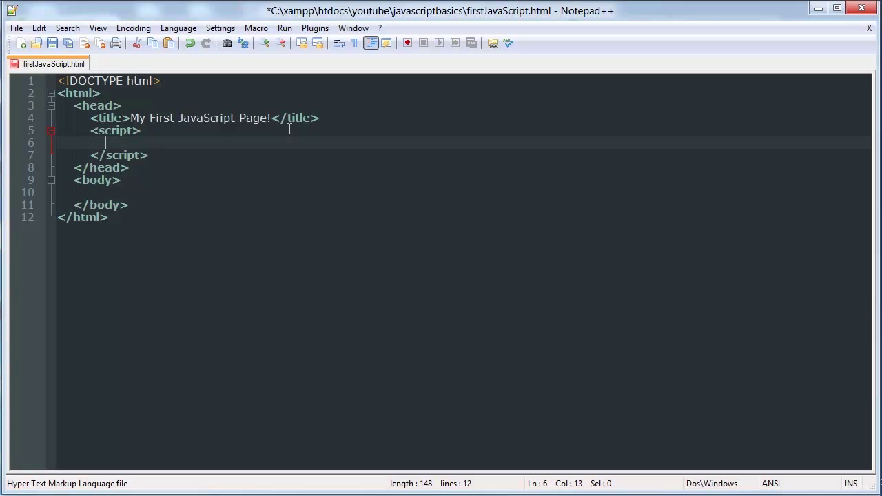
{"action": "type", "text": "sdfas"}
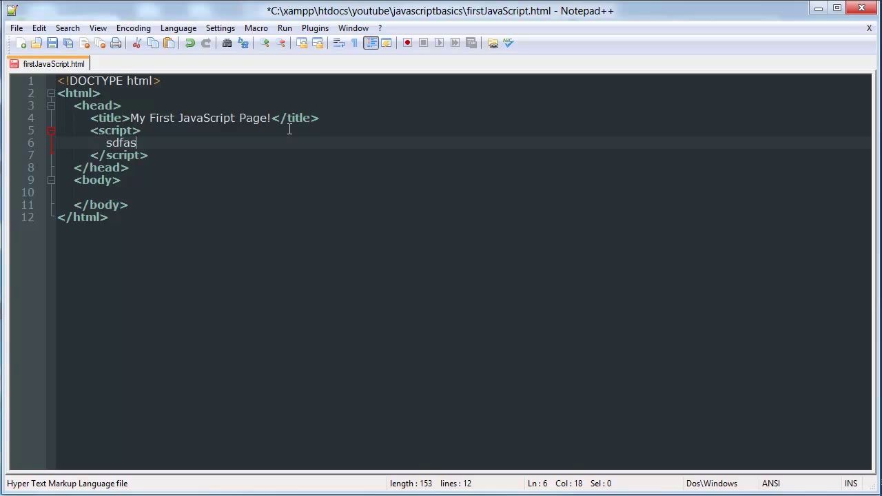
Replace the placeholder with alert('This is a popup!'); inside the script block
{"action": "key", "text": "BackSpace"}
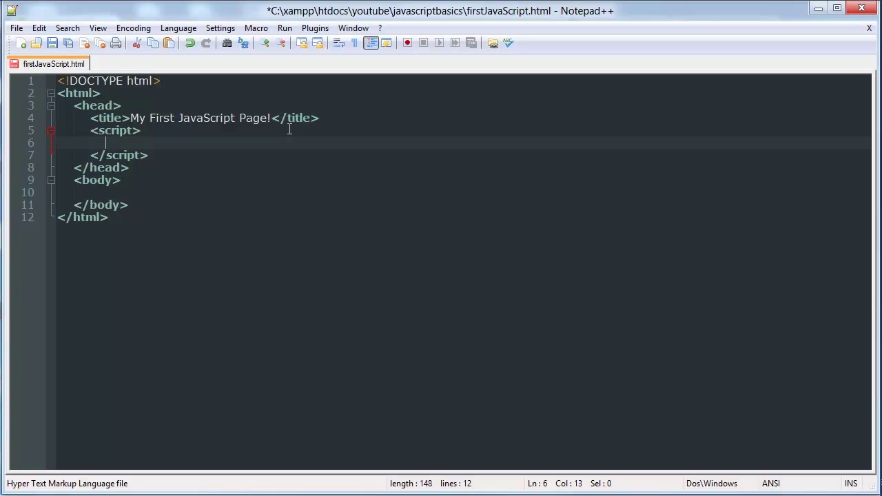
{"action": "type", "text": "con"}
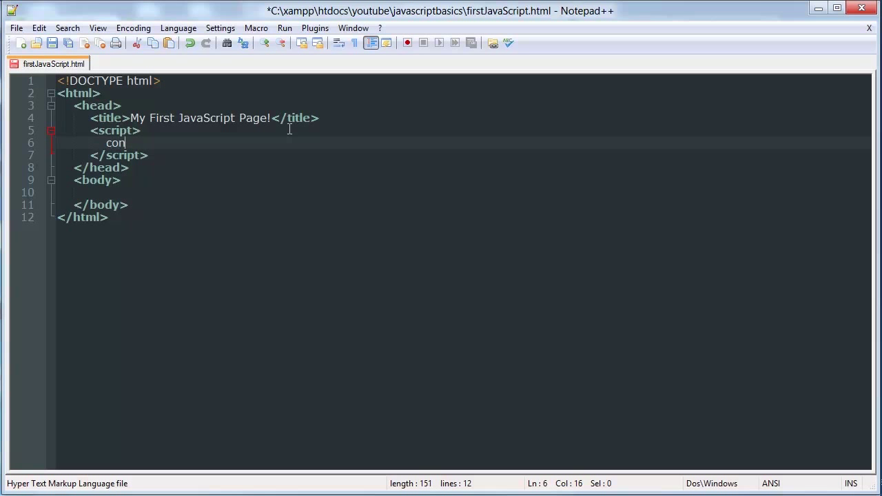
{"action": "type", "text": "sole."}
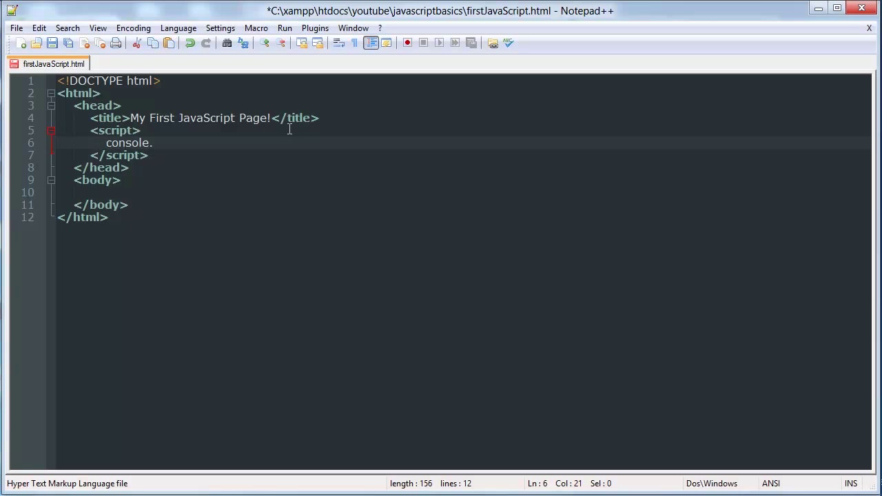
{"action": "type", "text": "al"}
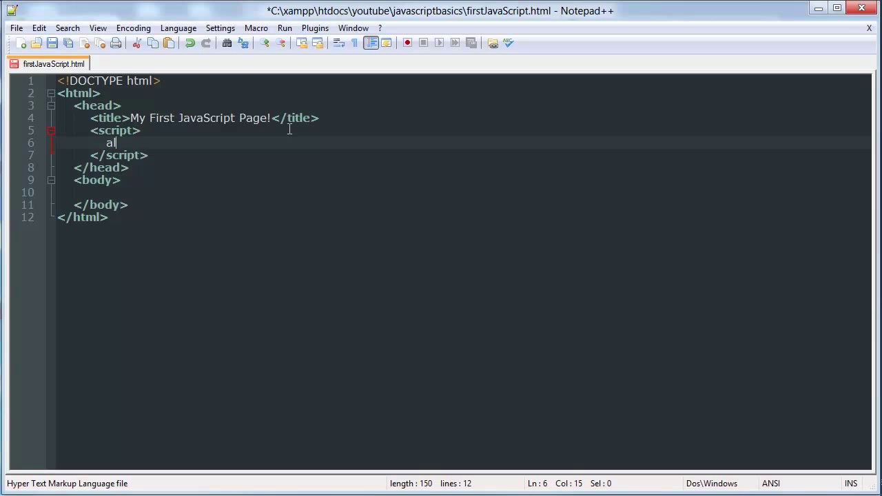
{"action": "type", "text": "ert();"}
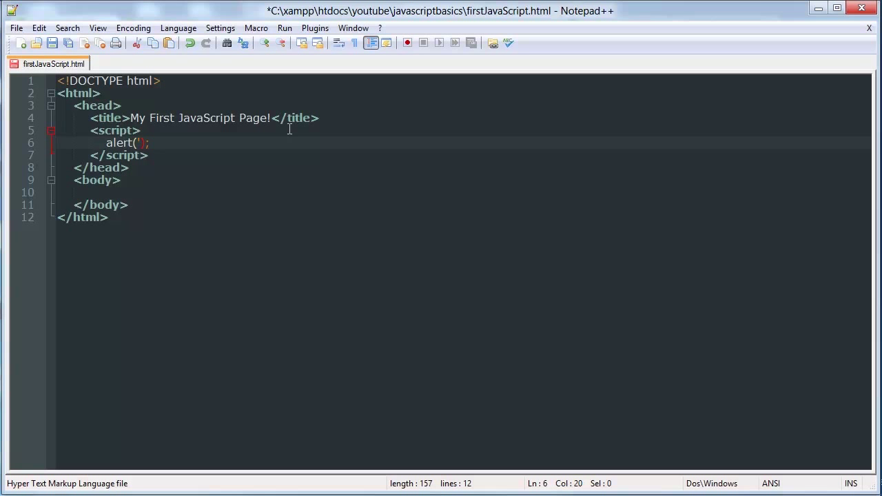
{"action": "type", "text": "This is a"}
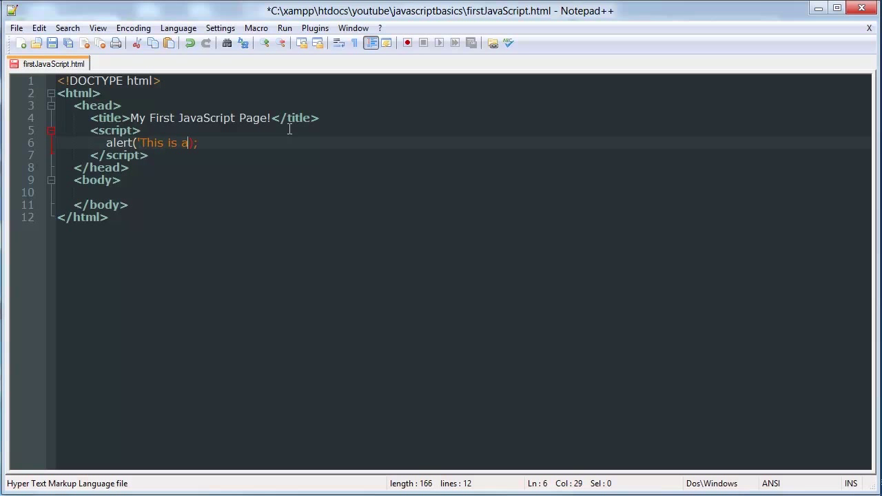
{"action": "type", "text": "popup!"}
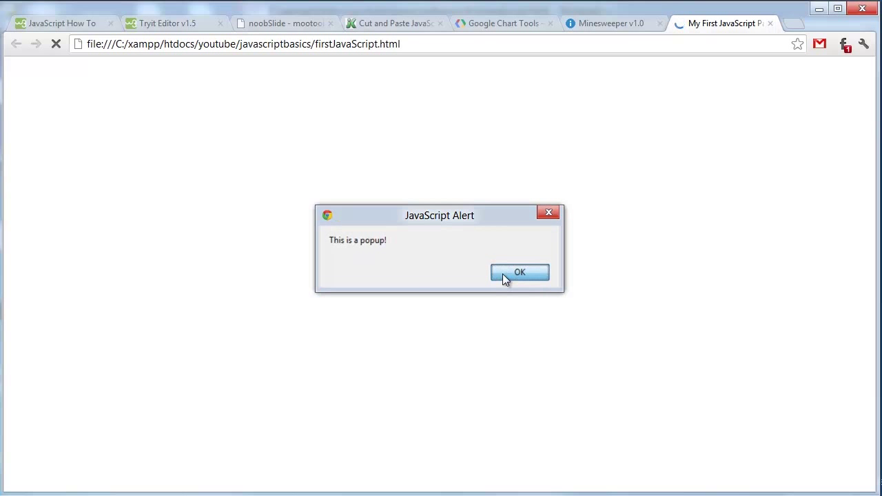
Acknowledge the This is a popup! alert shown by firstJavaScript.html in Chrome
{"action": "left_click", "coordinate": [520, 271]}
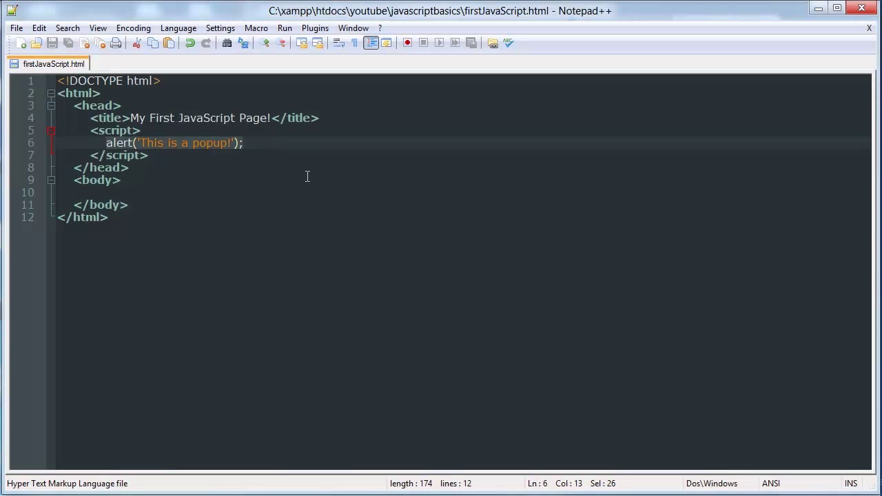
{"action": "key", "text": "Delete"}
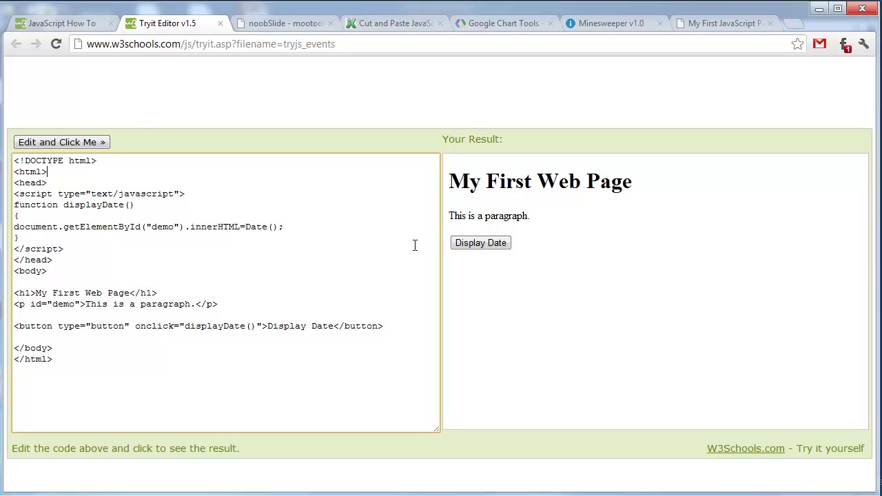
Run Display Date several times so the paragraph shows the current time, inspecting Date() and 'a paragraph' in the code
{"action": "left_click", "coordinate": [479, 242]}
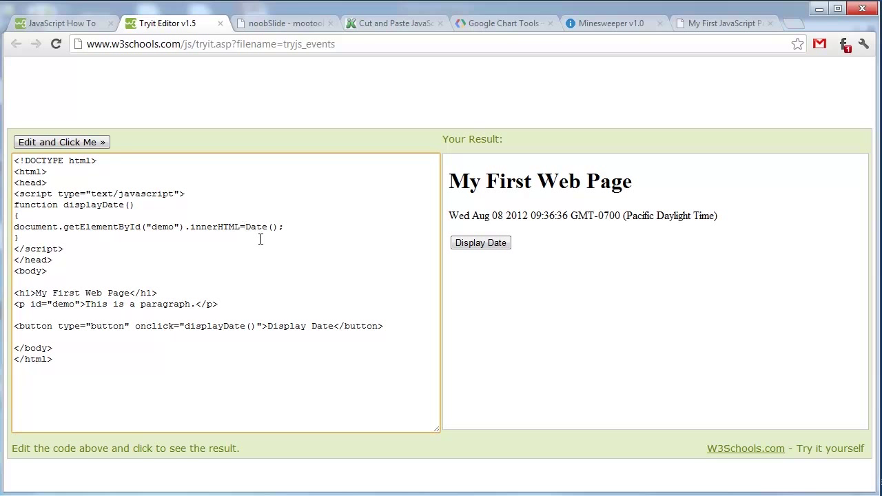
{"action": "double_click", "coordinate": [260, 226]}
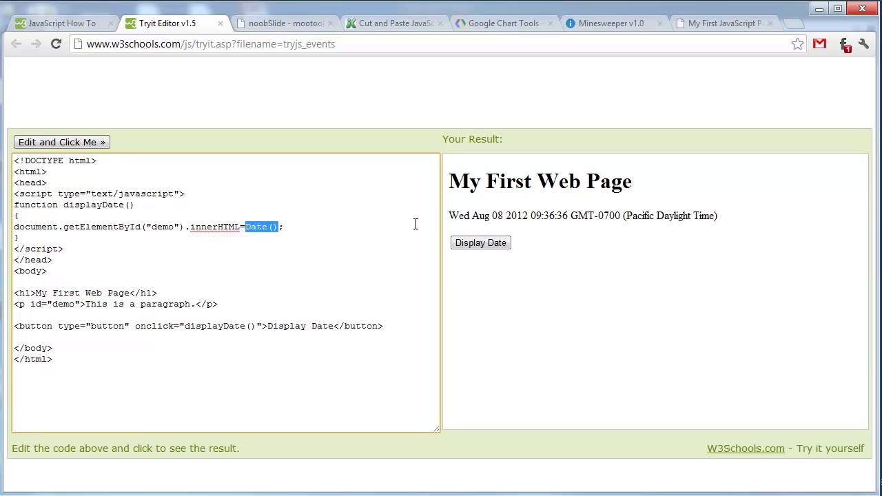
{"action": "left_click", "coordinate": [480, 242]}
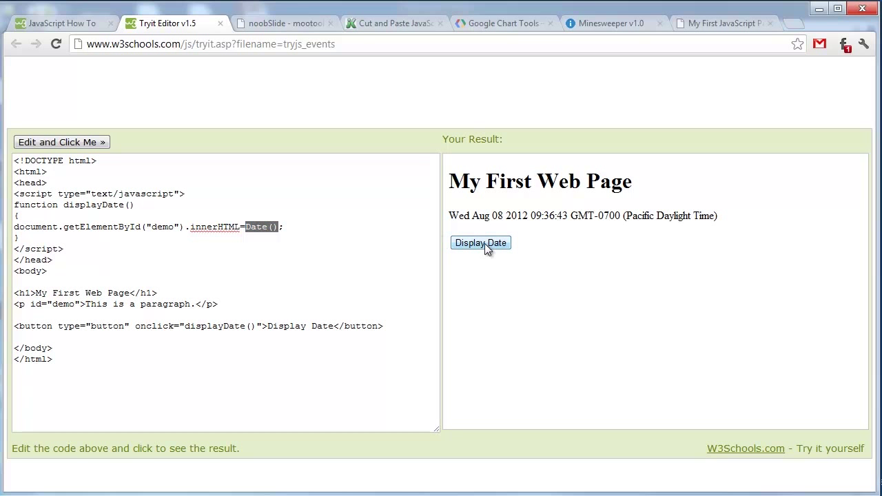
{"action": "left_click", "coordinate": [479, 243]}
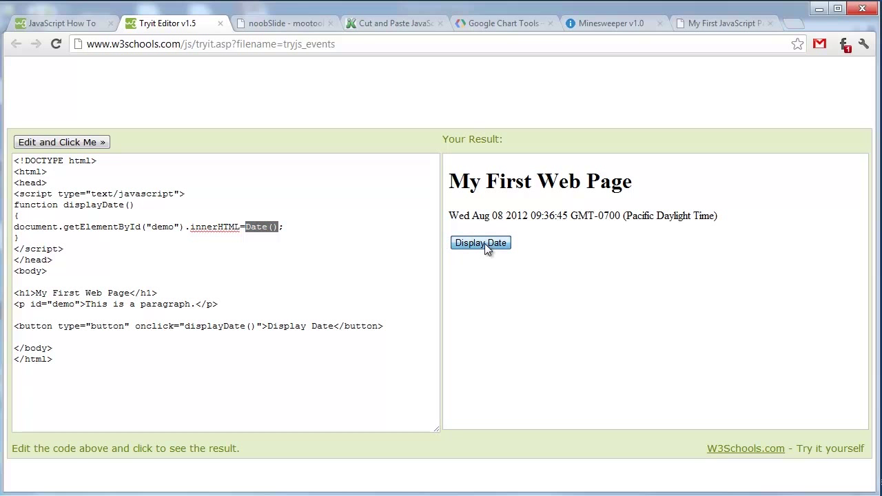
{"action": "left_click", "coordinate": [366, 325]}
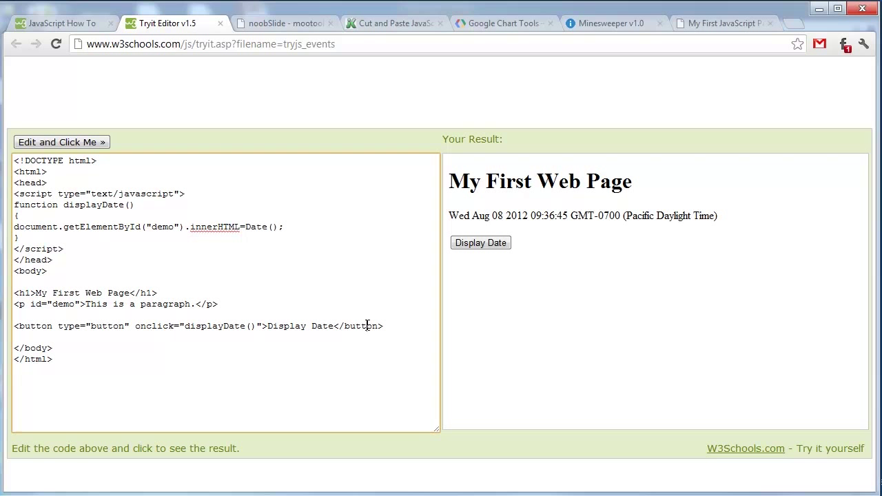
{"action": "left_click_drag", "start_coordinate": [127, 305], "coordinate": [190, 304]}
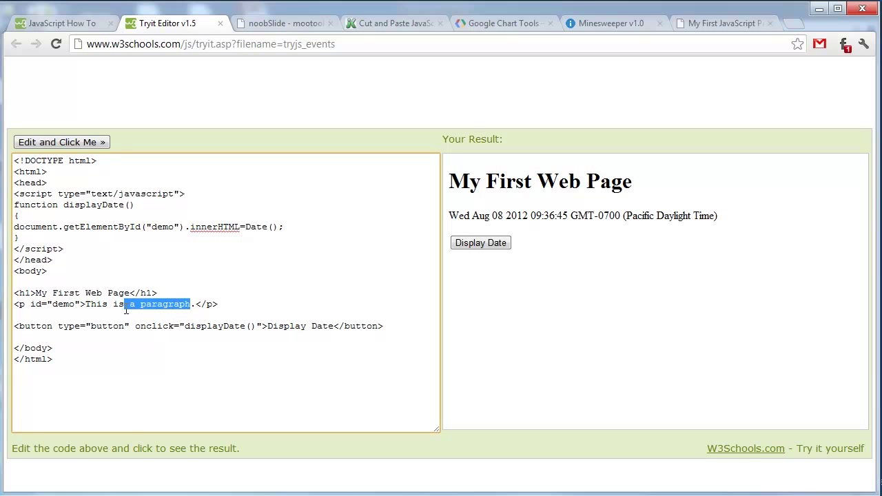
{"action": "left_click", "coordinate": [283, 22]}
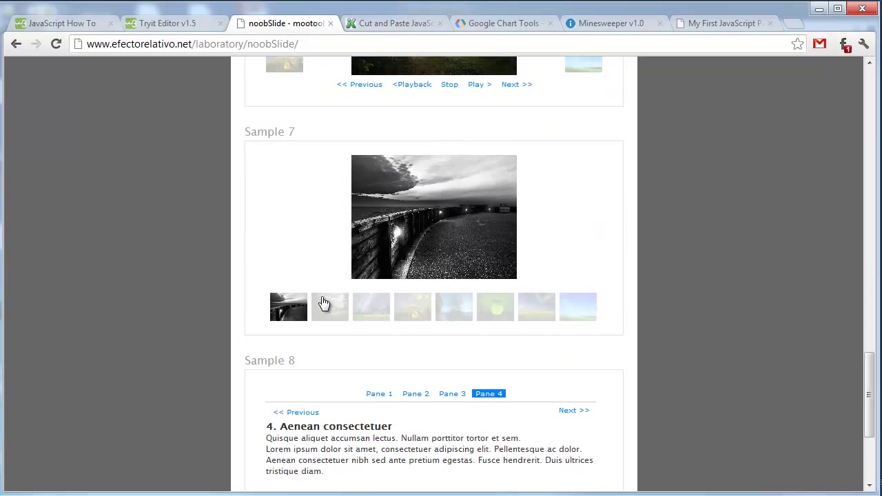
Flip Sample 7's photos, slide Sample 4 to later panes and play Sample 3 backwards on the noobSlide demos
{"action": "left_click", "coordinate": [371, 306]}
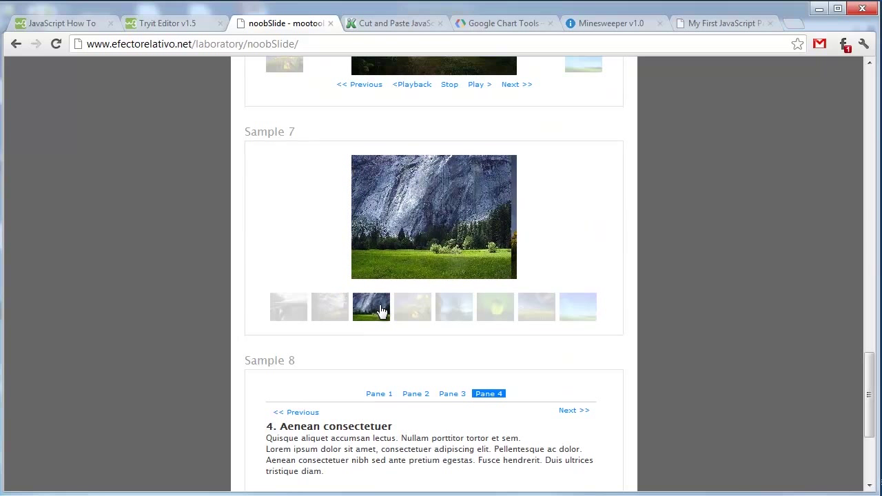
{"action": "left_click", "coordinate": [412, 305]}
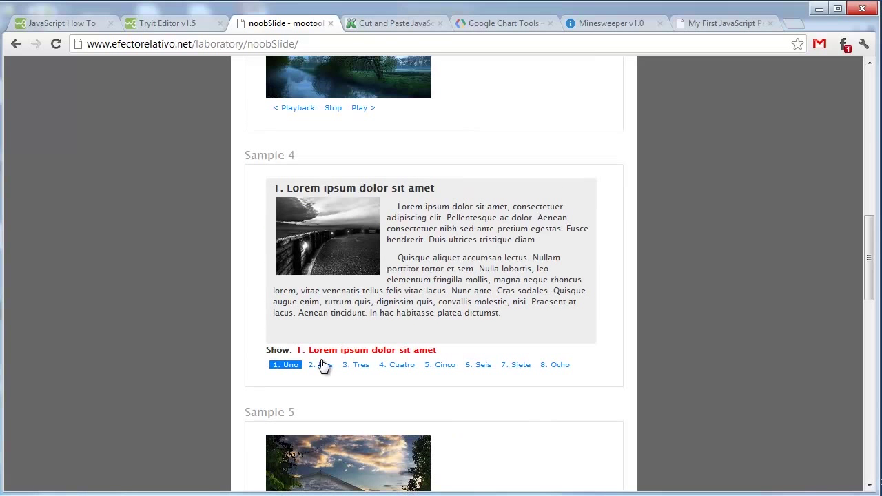
{"action": "left_click", "coordinate": [397, 363]}
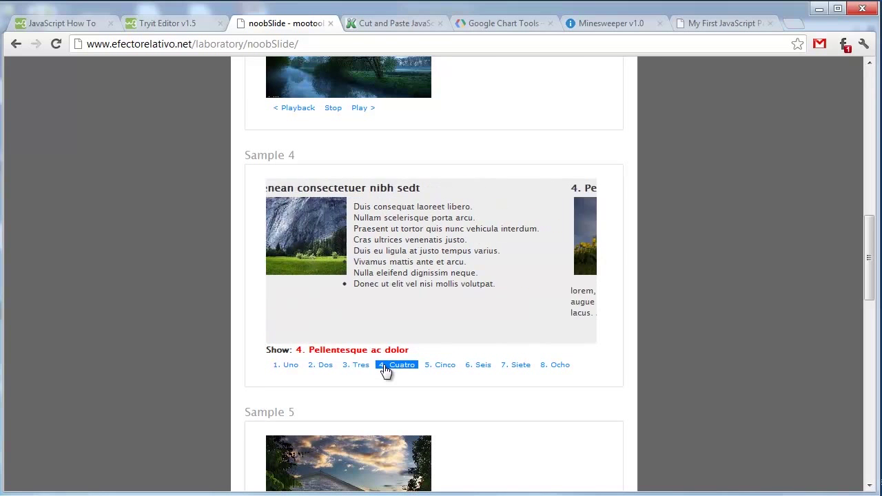
{"action": "left_click", "coordinate": [477, 364]}
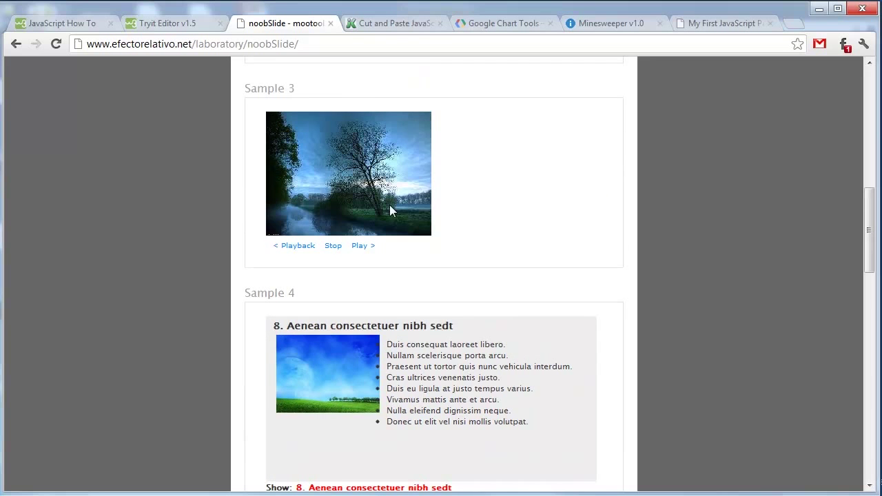
{"action": "left_click", "coordinate": [294, 245]}
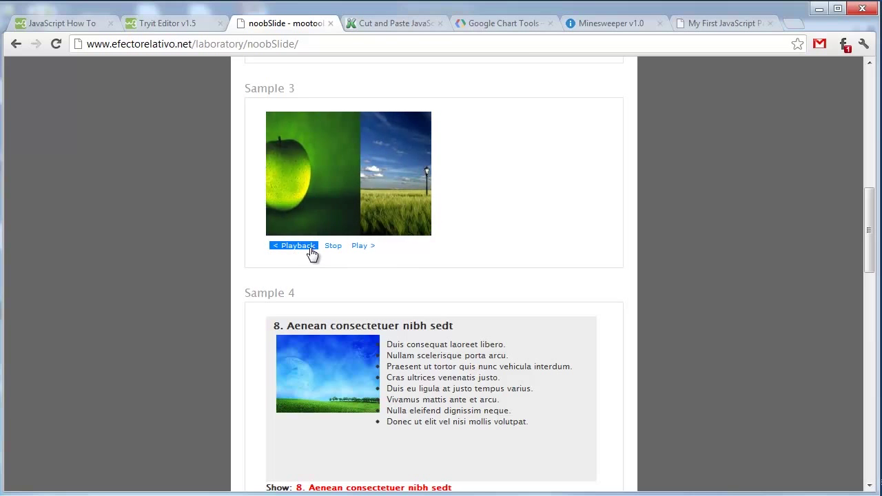
{"action": "left_click", "coordinate": [392, 22]}
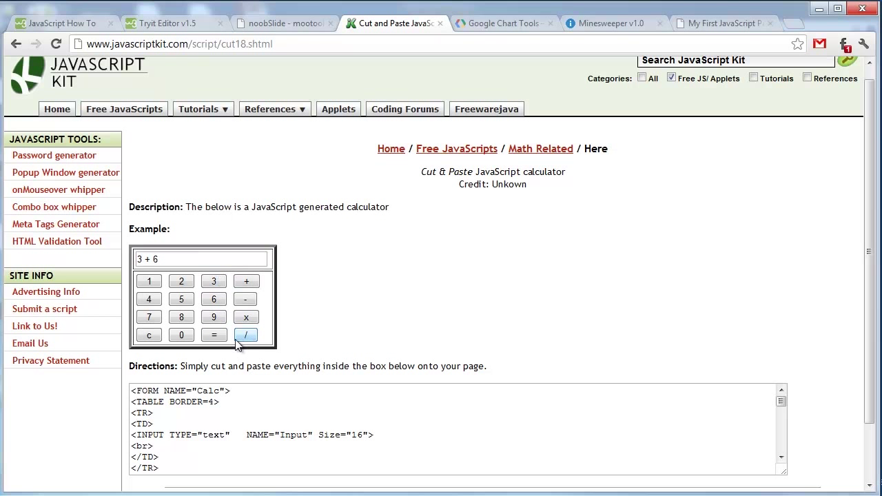
Complete the calculation on the JavaScript Kit example calculator so it displays 1.125
{"action": "left_click", "coordinate": [214, 335]}
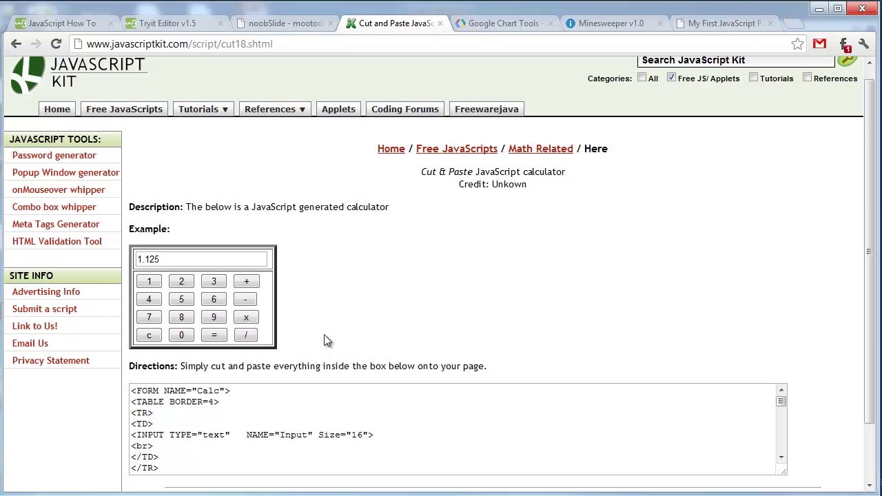
{"action": "scroll", "scroll_direction": "down", "scroll_amount": 3}
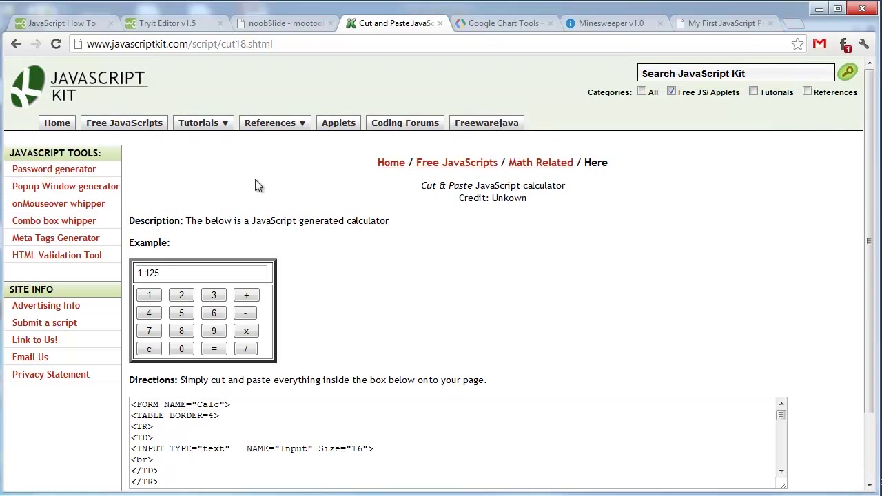
Explore the Google Chart Tools pie chart and view its source in the Quick Start code listing
{"action": "left_click", "coordinate": [502, 22]}
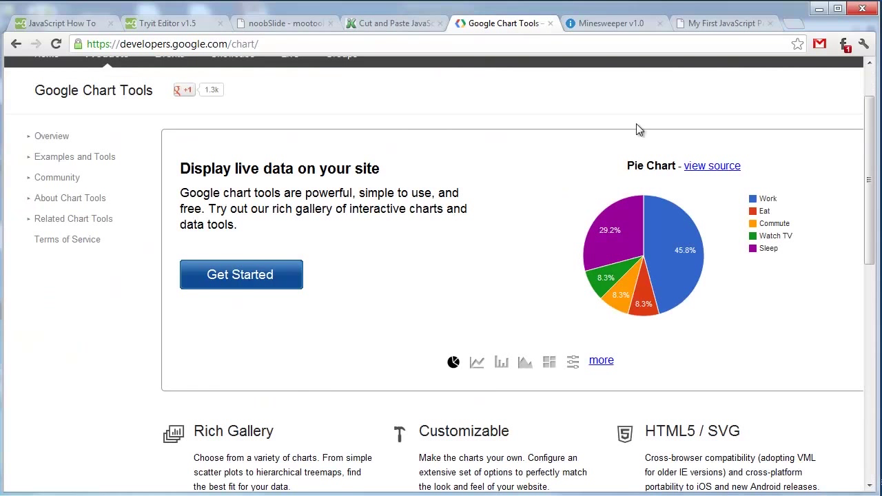
{"action": "mouse_move", "coordinate": [565, 289]}
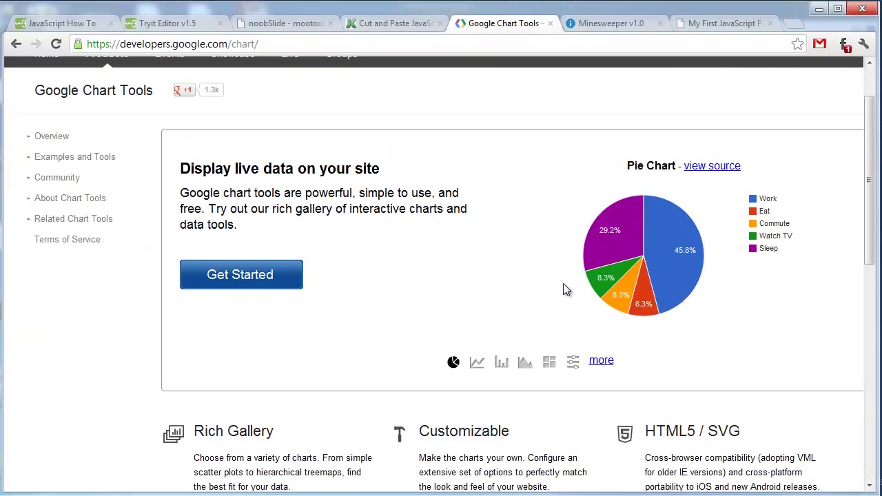
{"action": "mouse_move", "coordinate": [612, 270]}
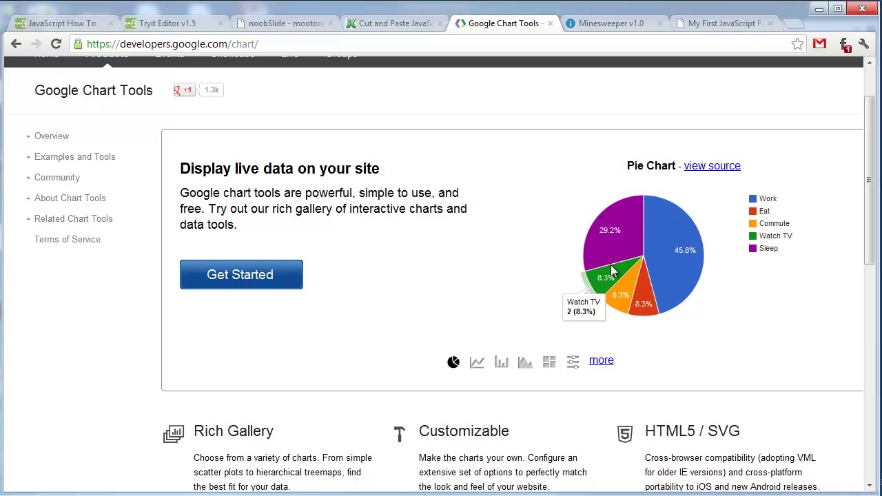
{"action": "mouse_move", "coordinate": [632, 240]}
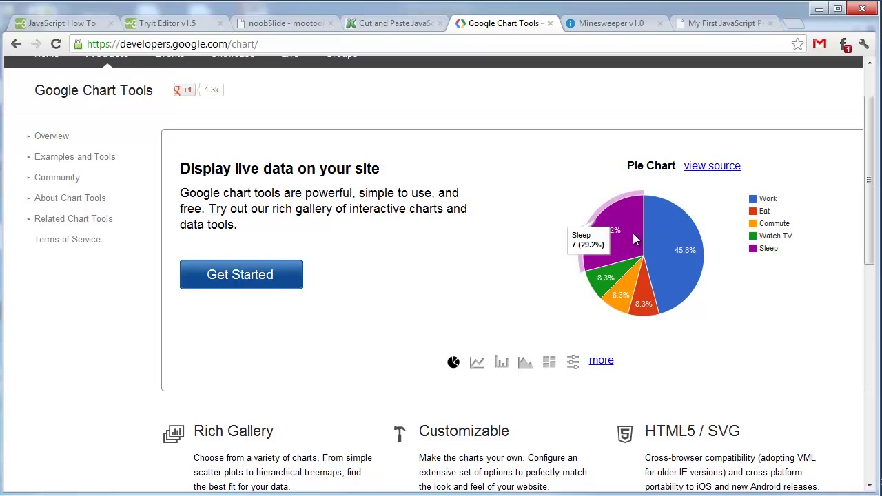
{"action": "mouse_move", "coordinate": [636, 220]}
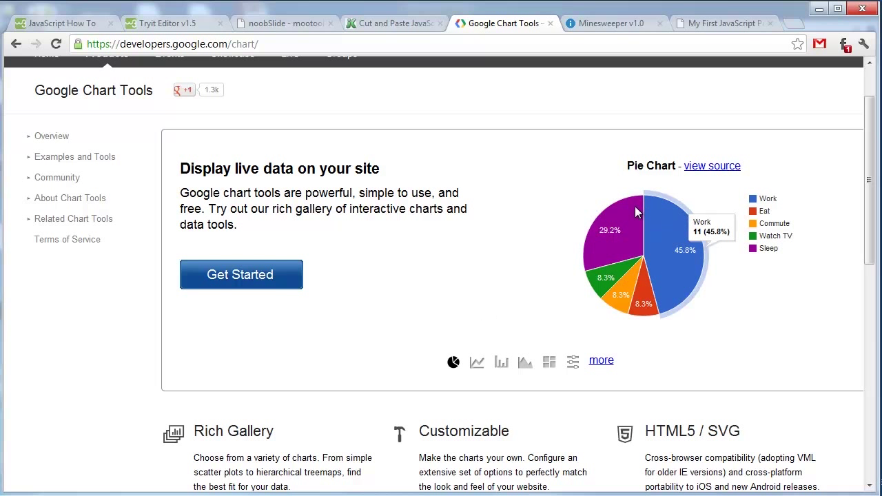
{"action": "mouse_move", "coordinate": [627, 254]}
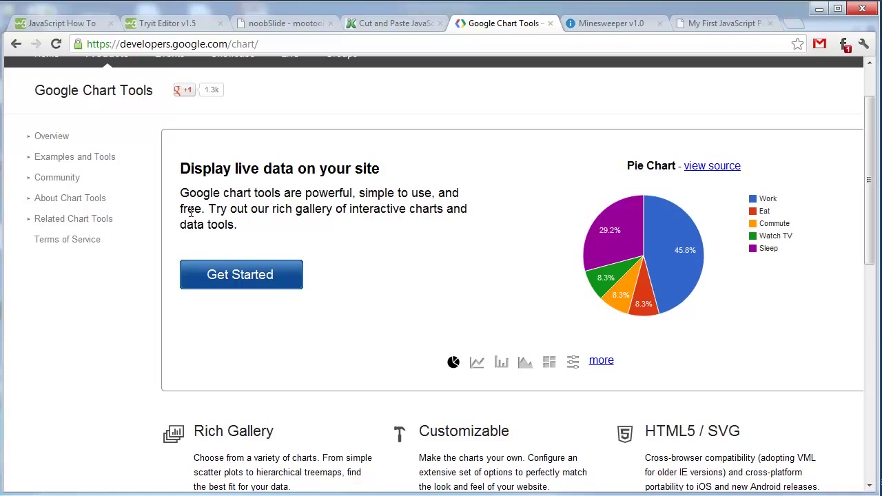
{"action": "left_click", "coordinate": [240, 274]}
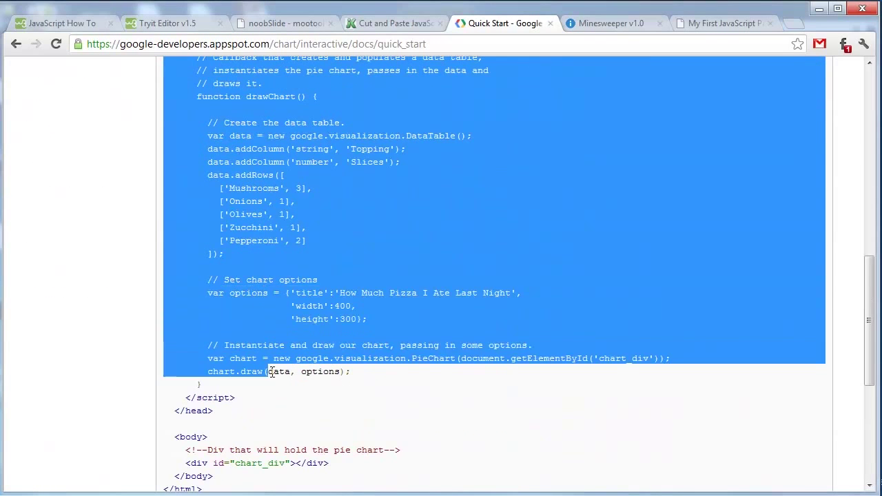
{"action": "scroll", "scroll_direction": "down", "scroll_amount": 3}
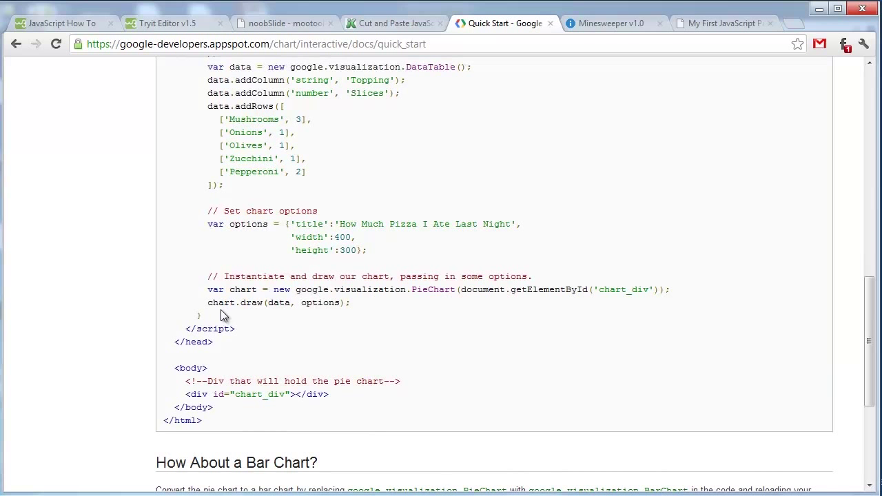
{"action": "scroll", "scroll_direction": "up", "scroll_amount": 3}
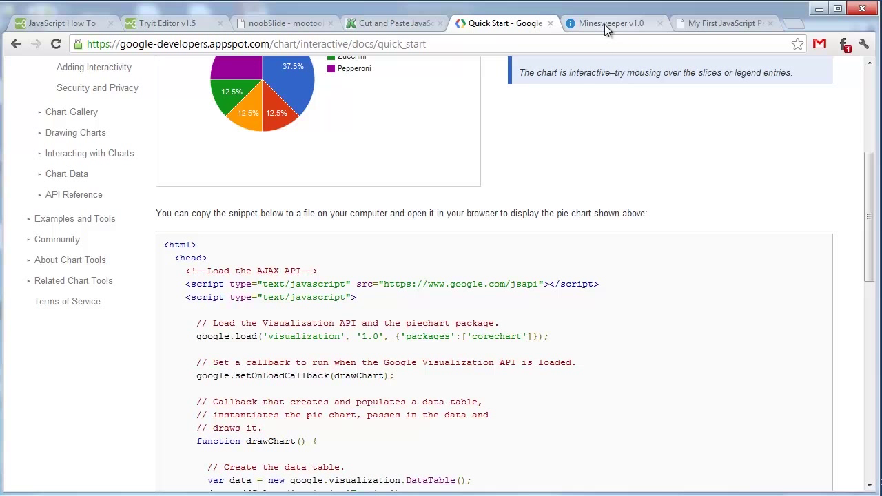
Uncover a first area of the Easy board and flag the mines around the left and right sides
{"action": "left_click", "coordinate": [609, 22]}
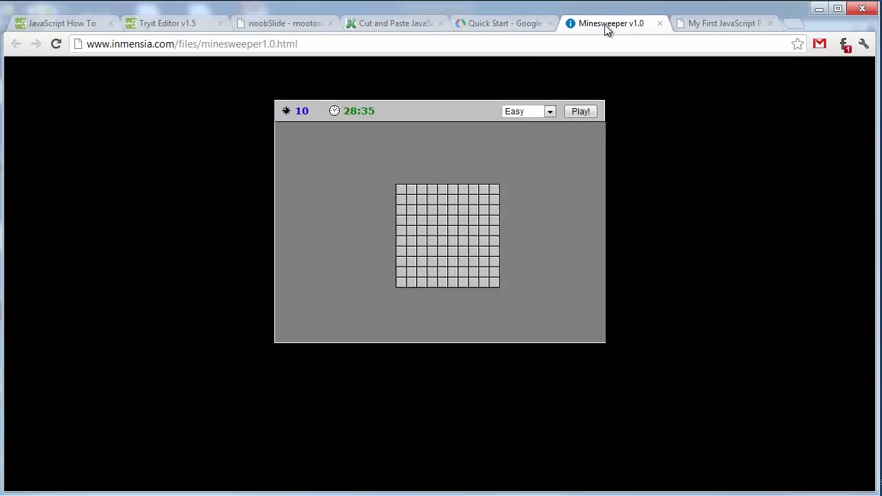
{"action": "mouse_move", "coordinate": [669, 148]}
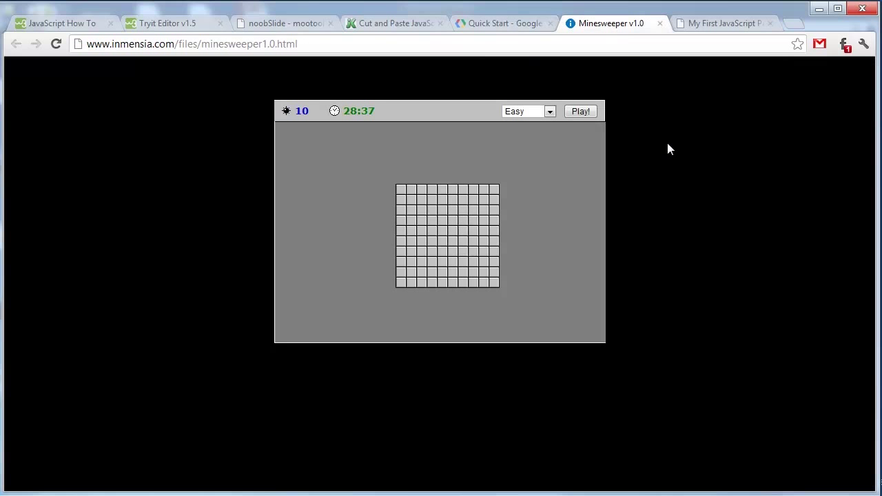
{"action": "mouse_move", "coordinate": [127, 84]}
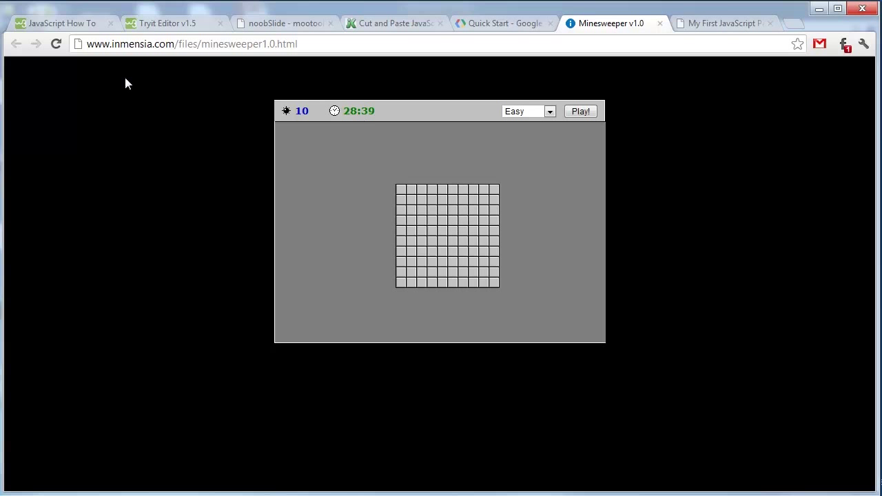
{"action": "left_click", "coordinate": [422, 209]}
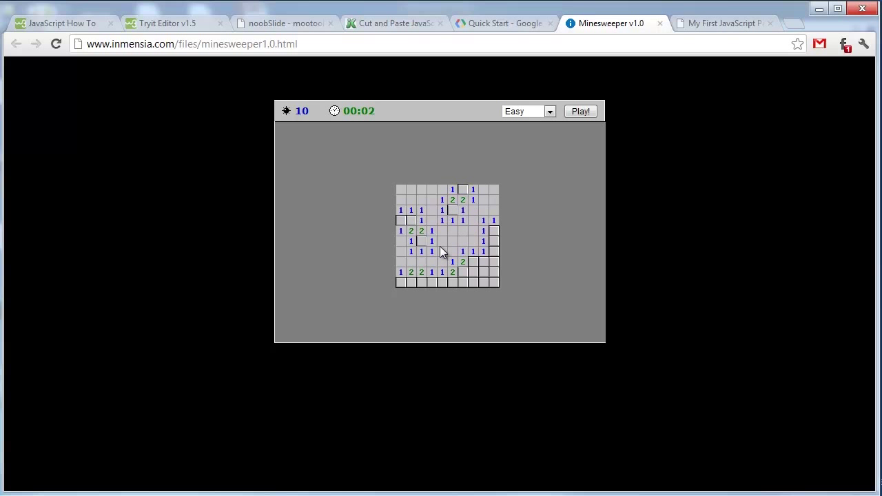
{"action": "right_click", "coordinate": [452, 209]}
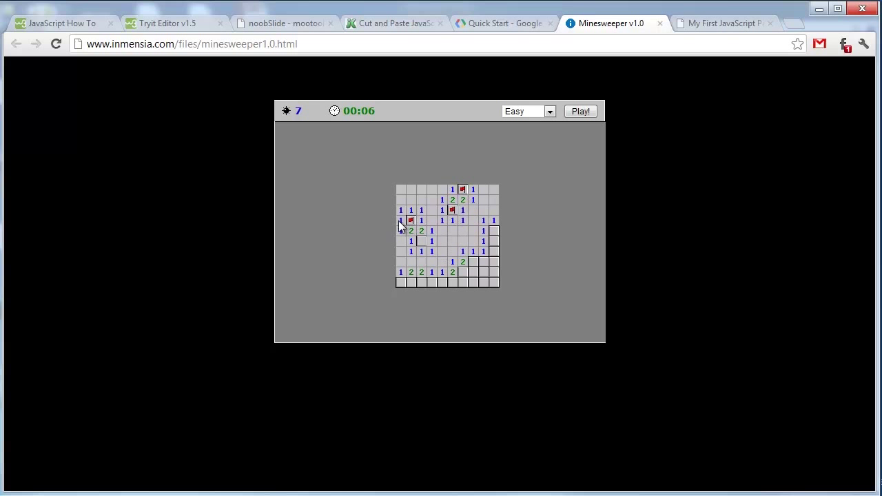
{"action": "right_click", "coordinate": [422, 240]}
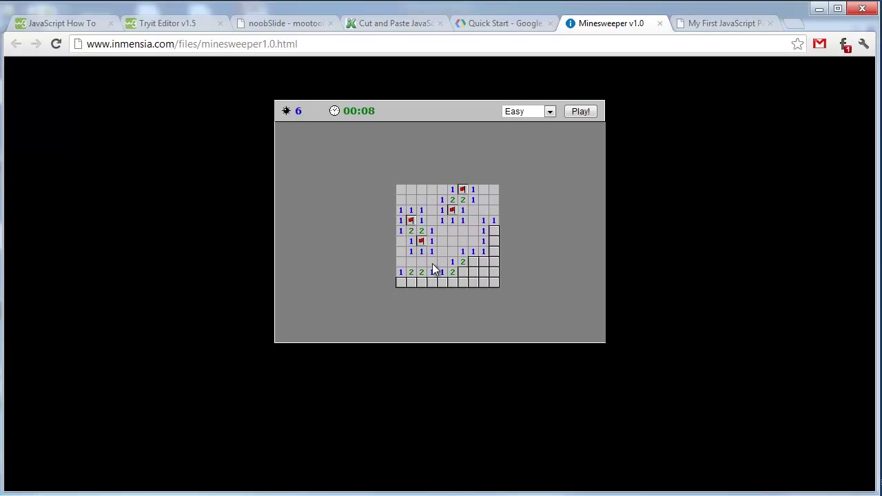
{"action": "right_click", "coordinate": [474, 260]}
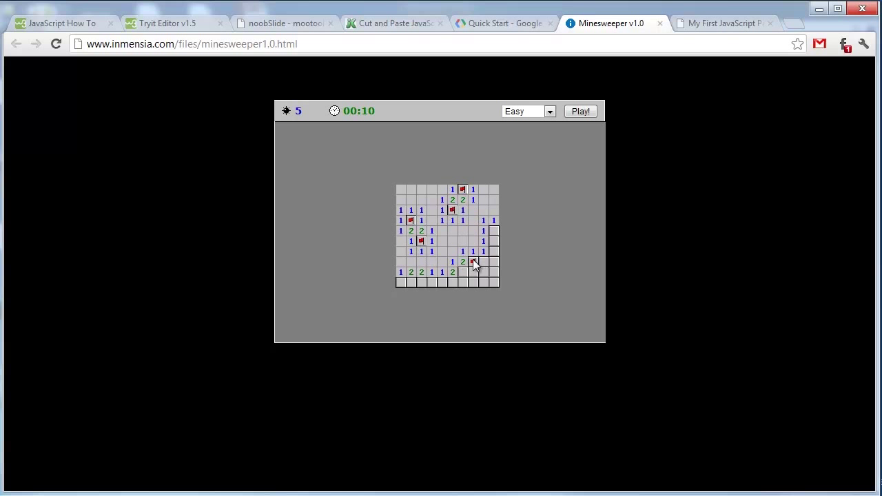
{"action": "right_click", "coordinate": [411, 220]}
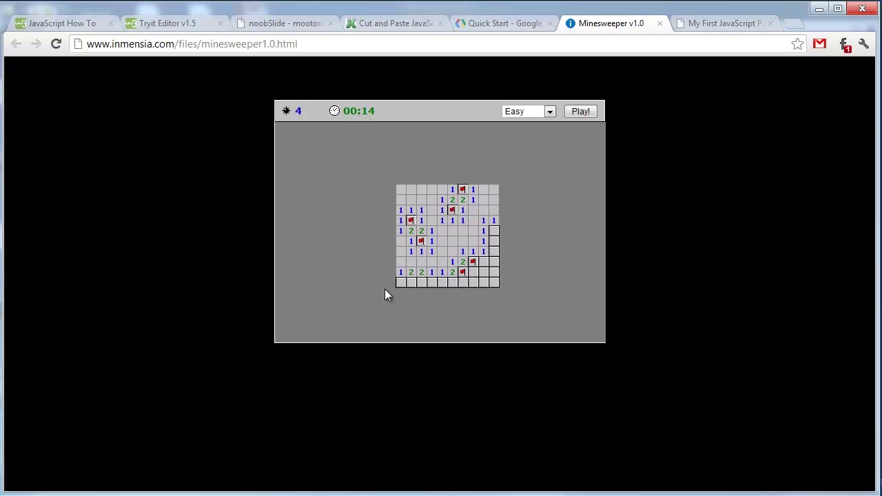
{"action": "mouse_move", "coordinate": [498, 231]}
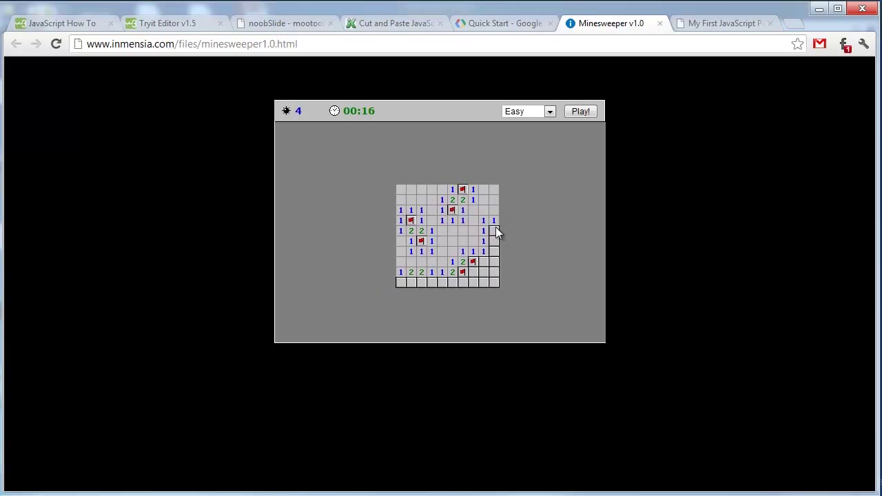
{"action": "right_click", "coordinate": [493, 231]}
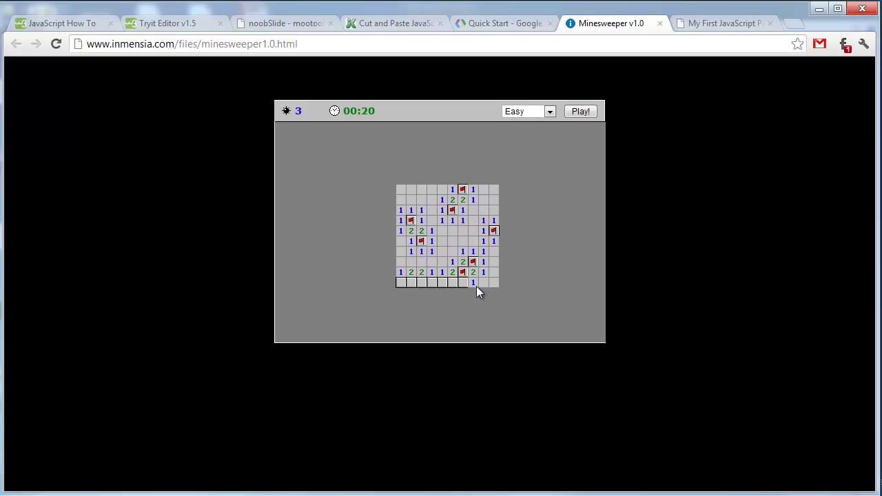
Clear the bottom row, flagging its mines and uncovering the last safe squares to win
{"action": "left_click", "coordinate": [463, 282]}
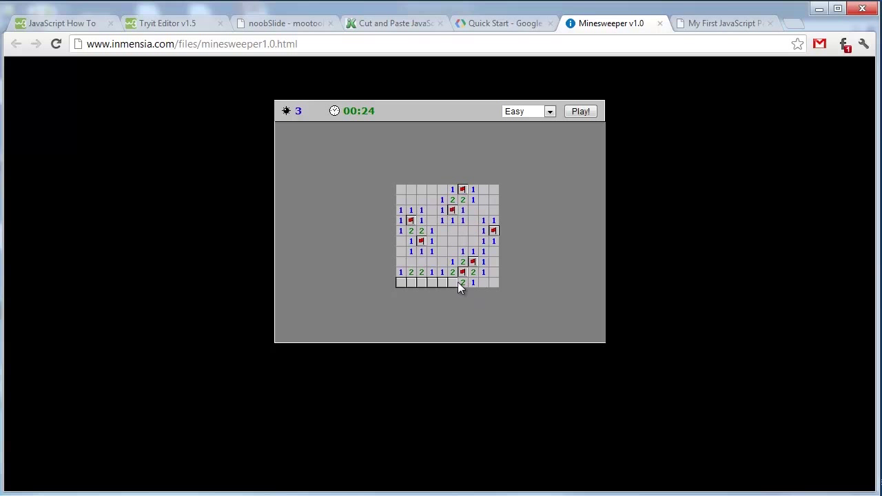
{"action": "right_click", "coordinate": [452, 283]}
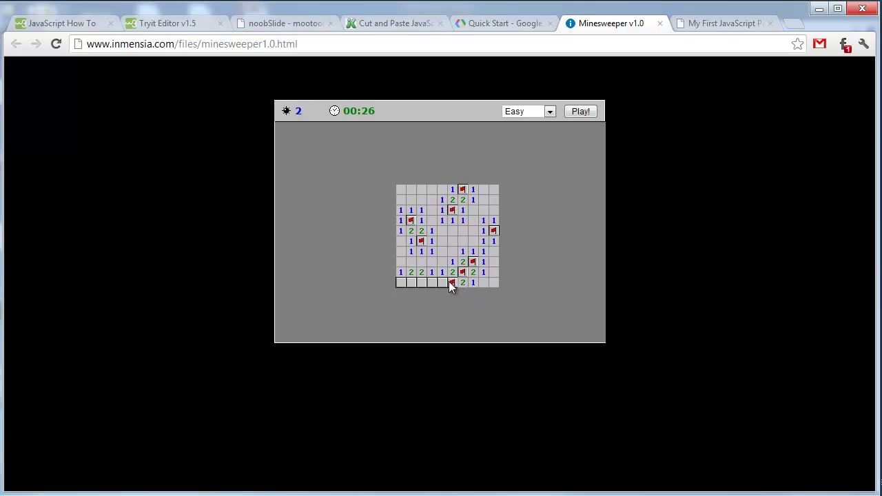
{"action": "left_click", "coordinate": [441, 282]}
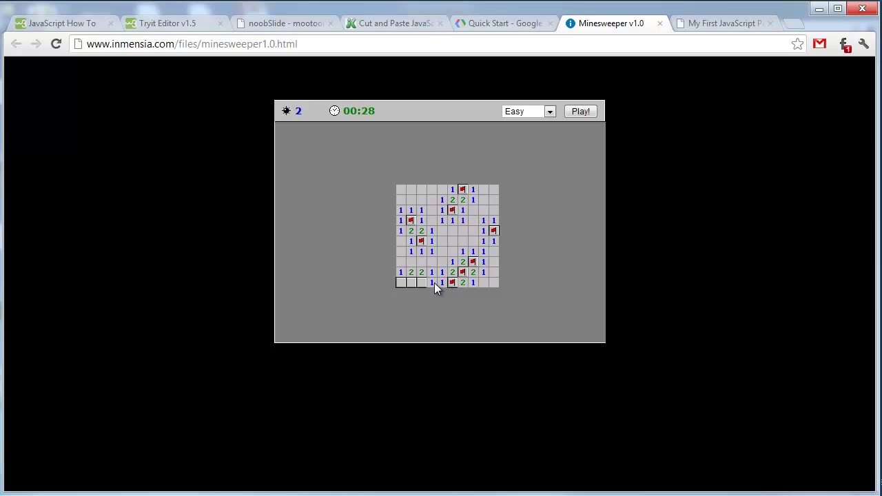
{"action": "right_click", "coordinate": [410, 281]}
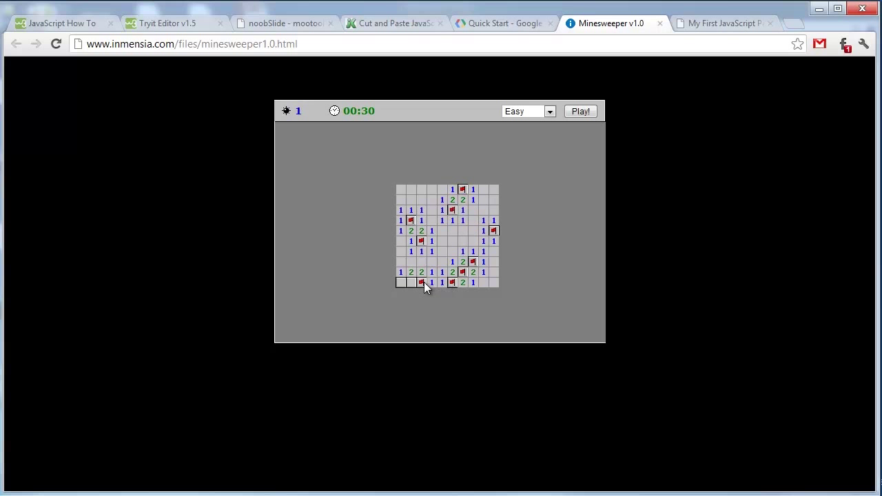
{"action": "left_click", "coordinate": [410, 283]}
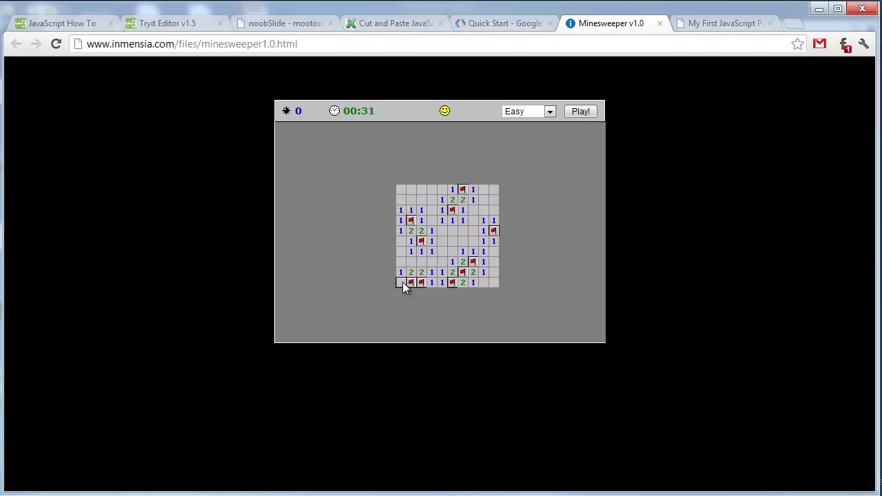
{"action": "mouse_move", "coordinate": [440, 232]}
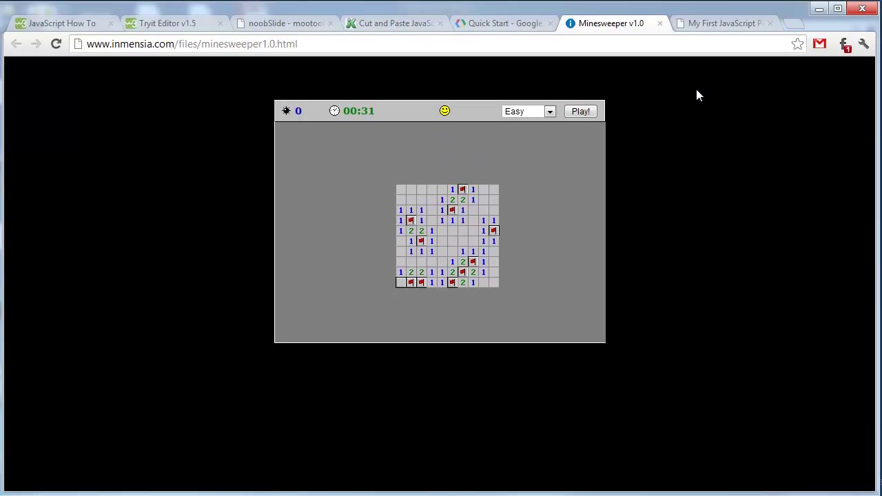
{"action": "mouse_move", "coordinate": [577, 141]}
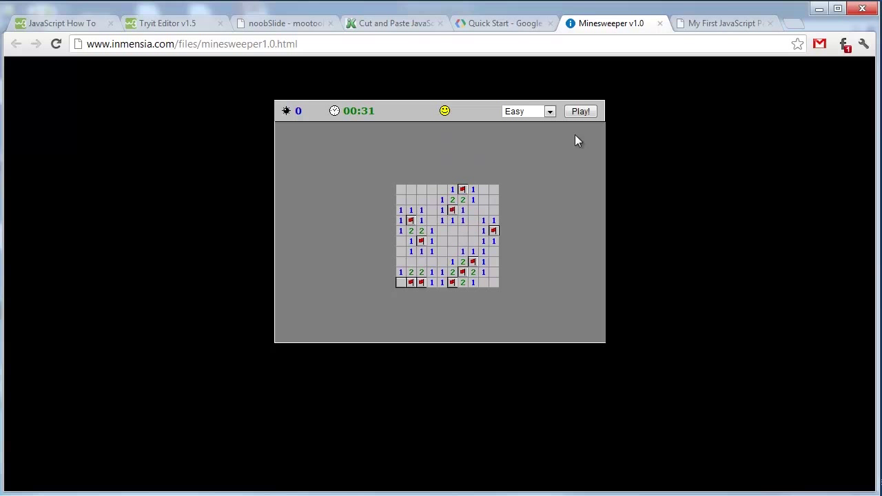
{"action": "mouse_move", "coordinate": [606, 250]}
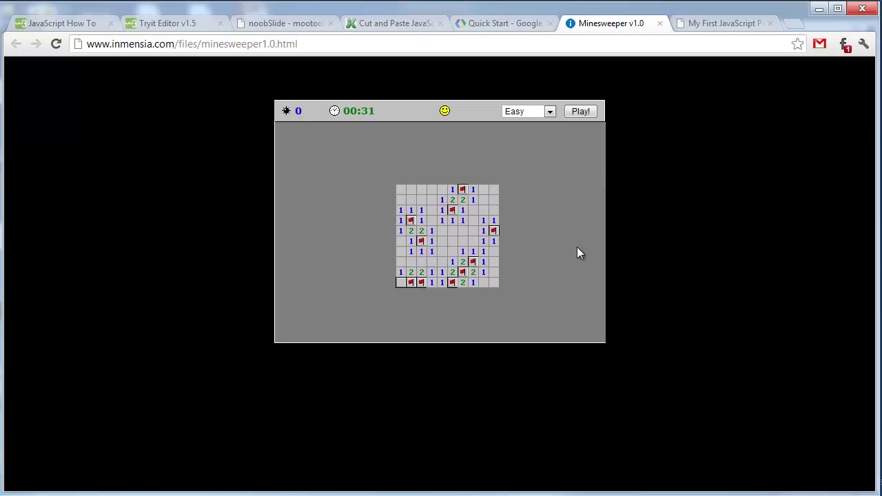
{"action": "mouse_move", "coordinate": [551, 262]}
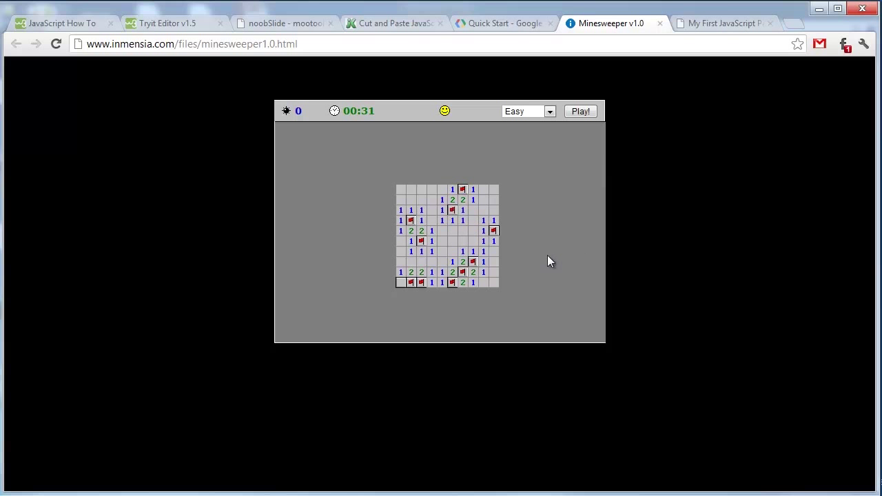